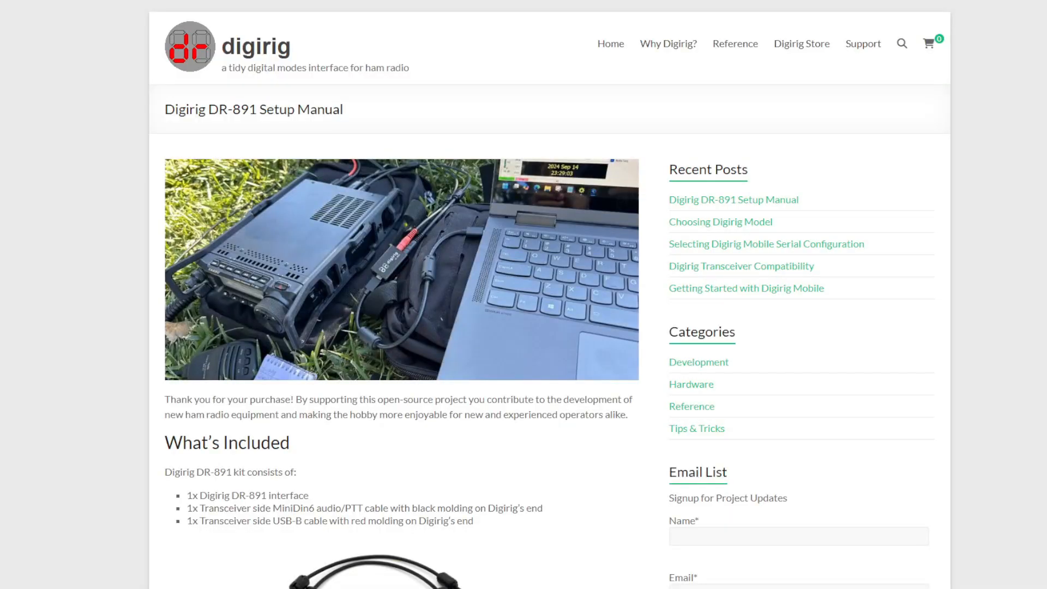
Scroll the DR-891 setup manual past 'Under the hood' down to the Devices section.
{"action": "scroll", "scroll_direction": "down", "scroll_amount": 3}
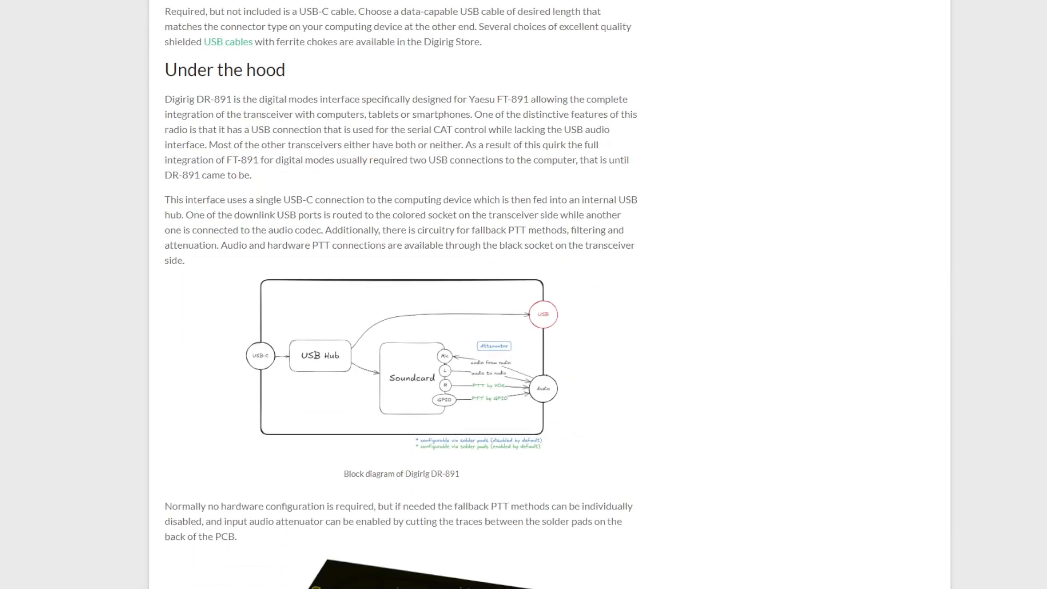
{"action": "scroll", "scroll_direction": "down", "scroll_amount": 3}
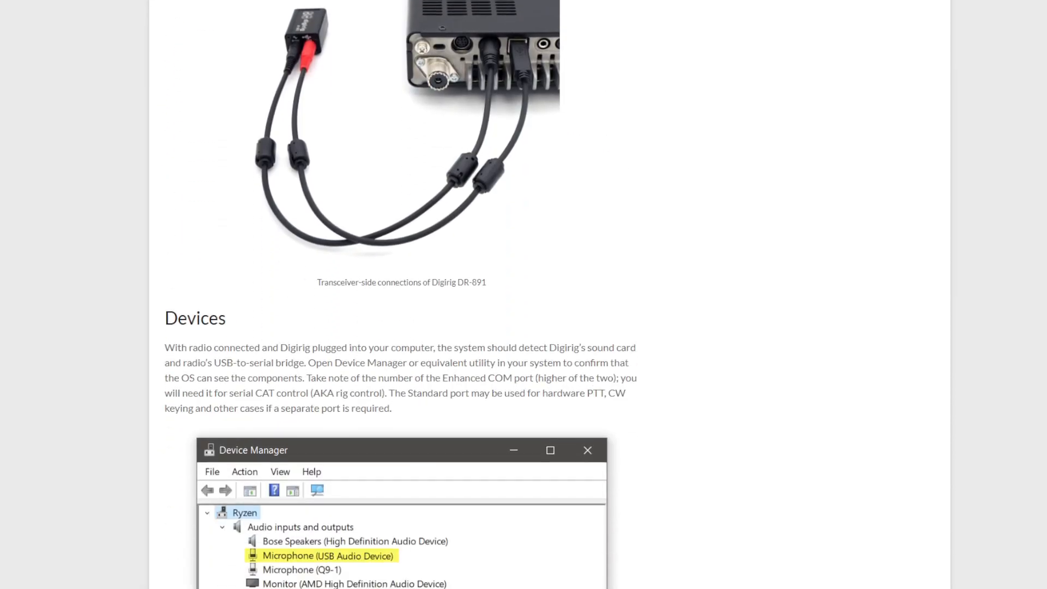
{"action": "scroll", "scroll_direction": "down", "scroll_amount": 3}
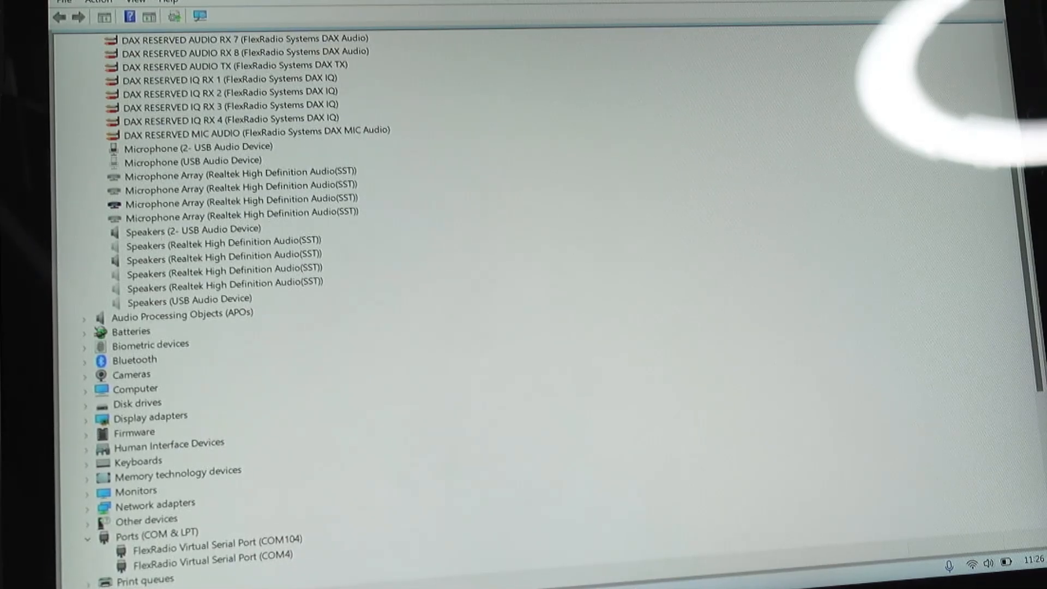
{"action": "scroll", "scroll_direction": "down", "scroll_amount": 3}
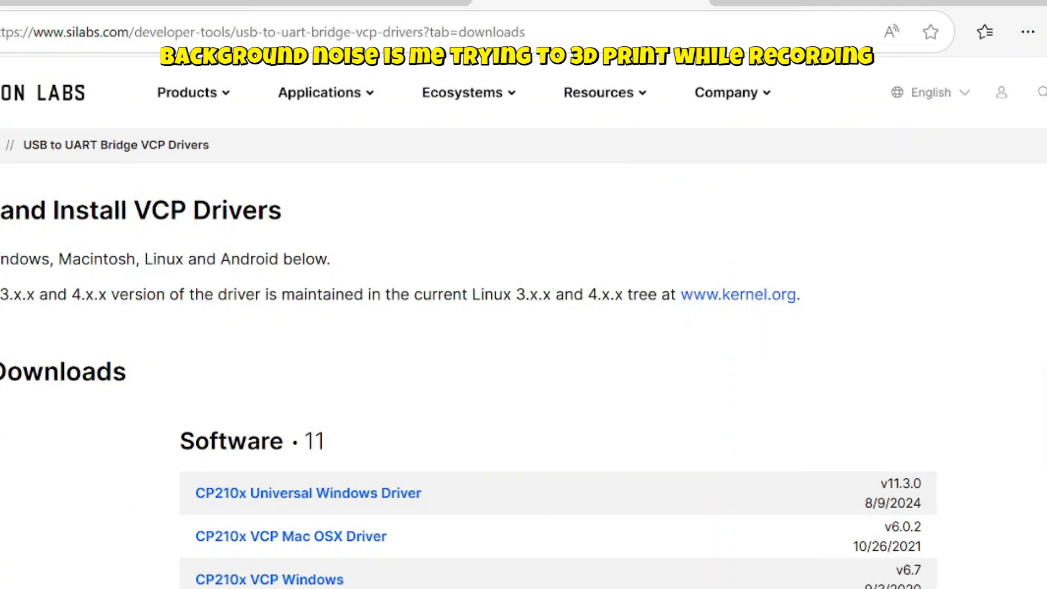
Download the CP210x Universal Windows Driver and open the downloaded package.
{"action": "left_click", "coordinate": [983, 31]}
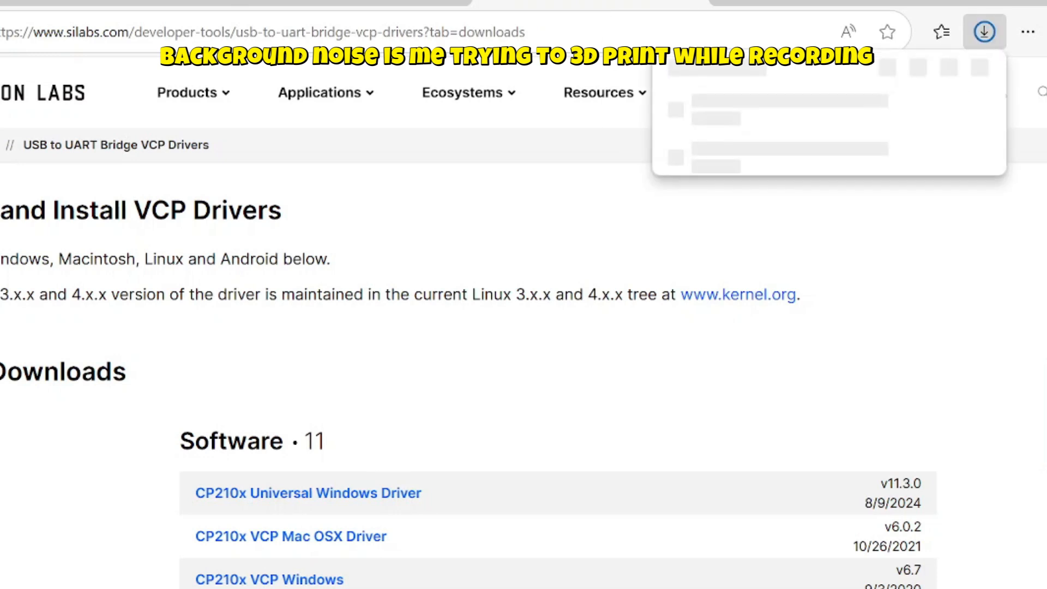
{"action": "left_click", "coordinate": [984, 32]}
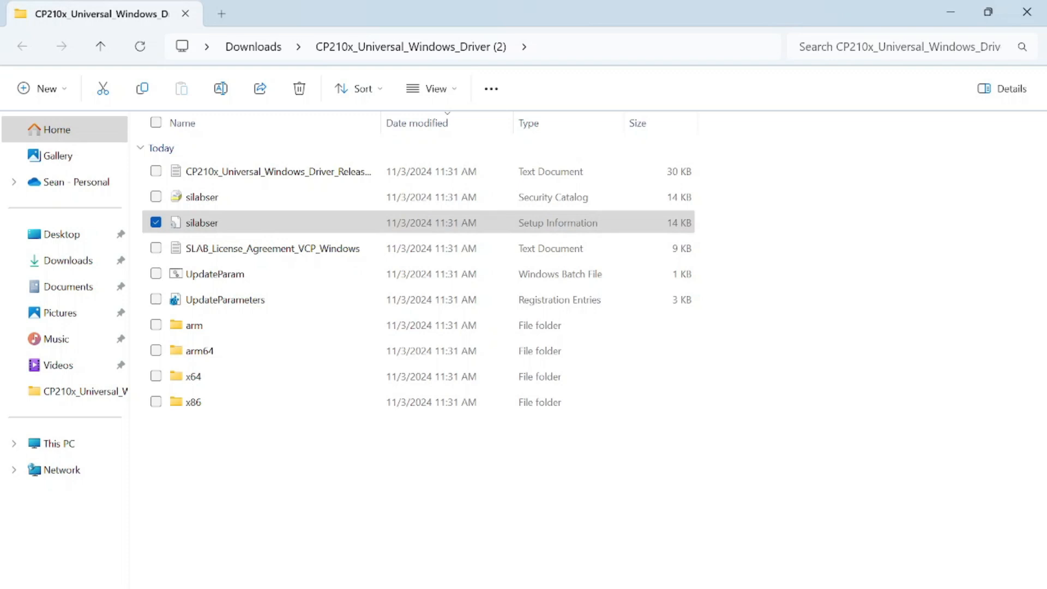
Install the driver from the silabser setup information file and dismiss the success notice.
{"action": "right_click", "coordinate": [200, 223]}
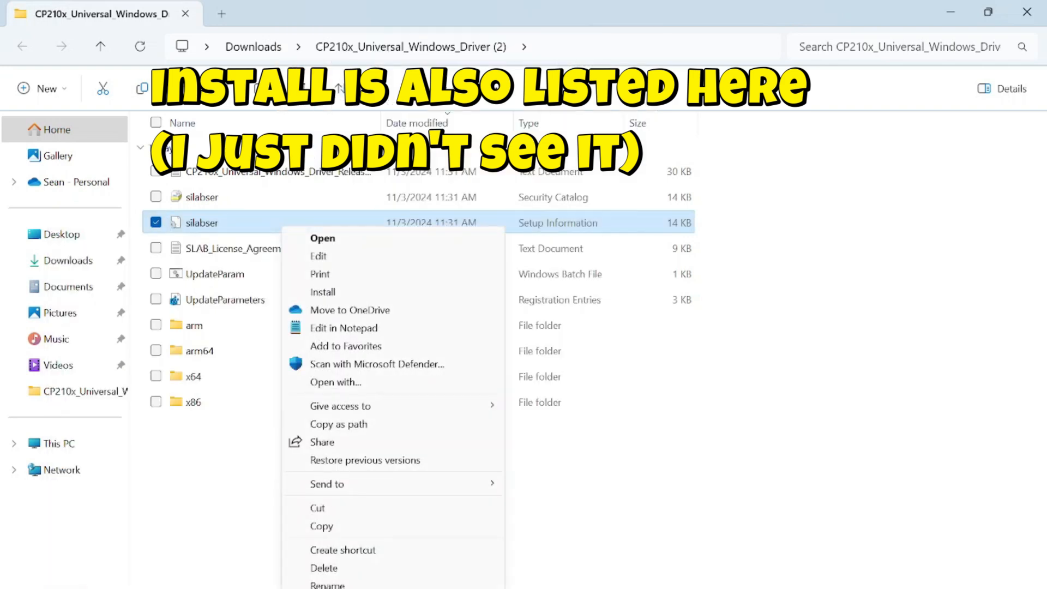
{"action": "left_click", "coordinate": [323, 292]}
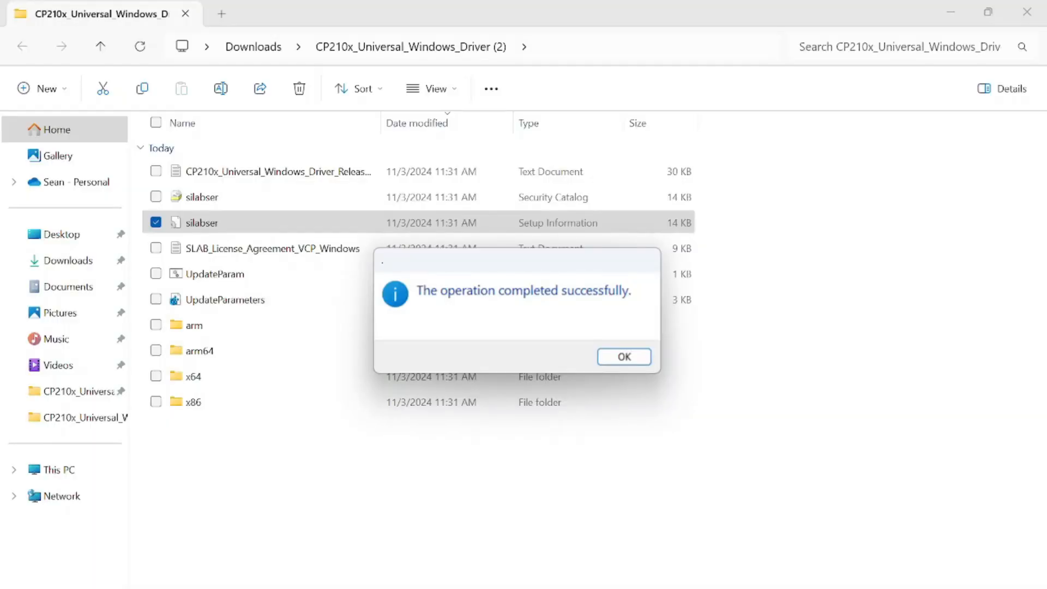
{"action": "left_click", "coordinate": [622, 356]}
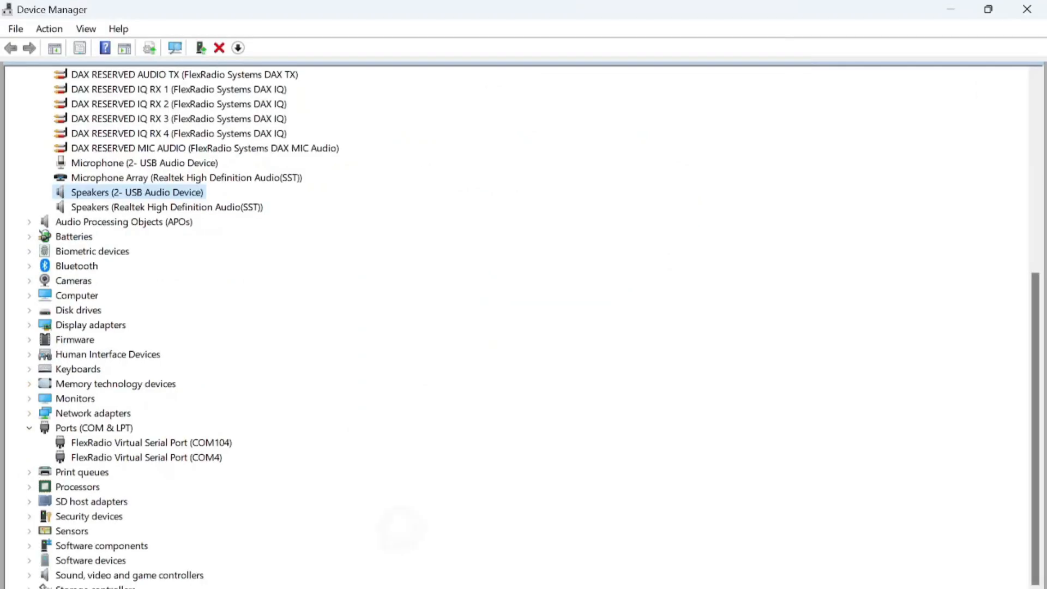
Scan for hardware changes in Device Manager and expand the computer's device tree.
{"action": "scroll", "scroll_direction": "down", "scroll_amount": 3}
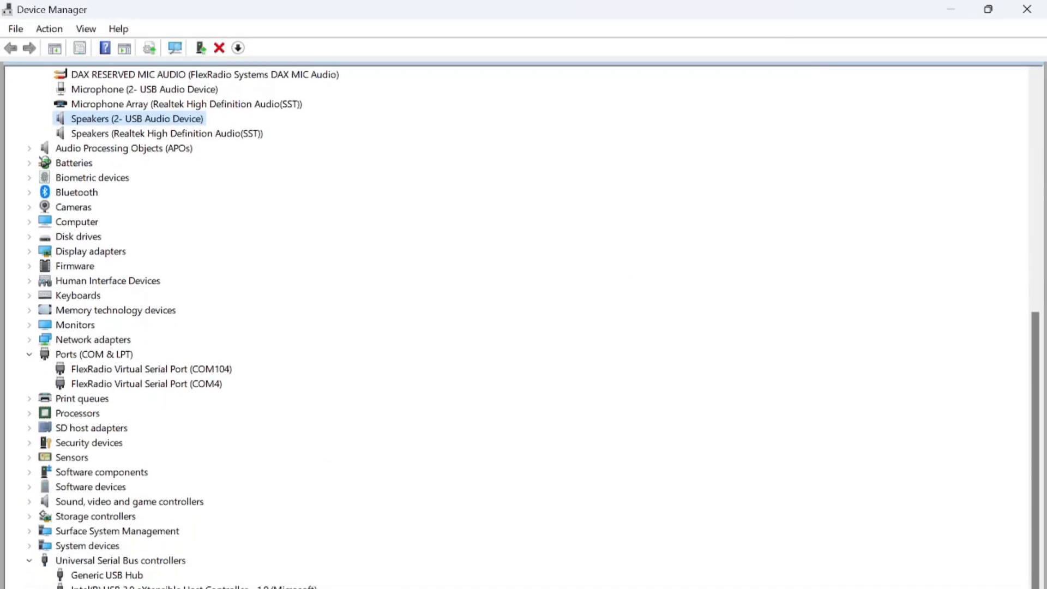
{"action": "left_click", "coordinate": [49, 28]}
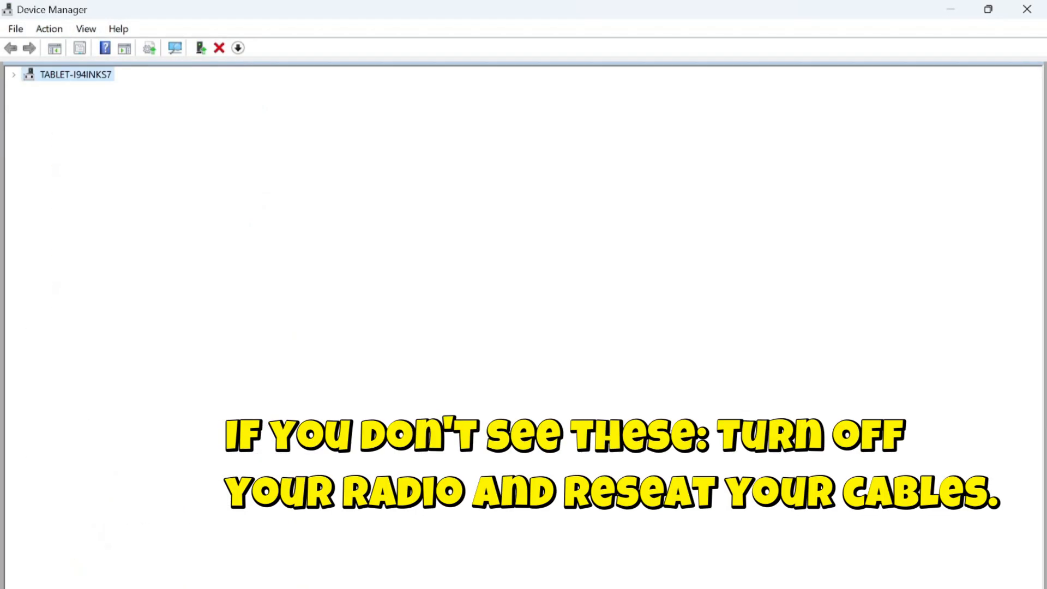
{"action": "left_click", "coordinate": [13, 74]}
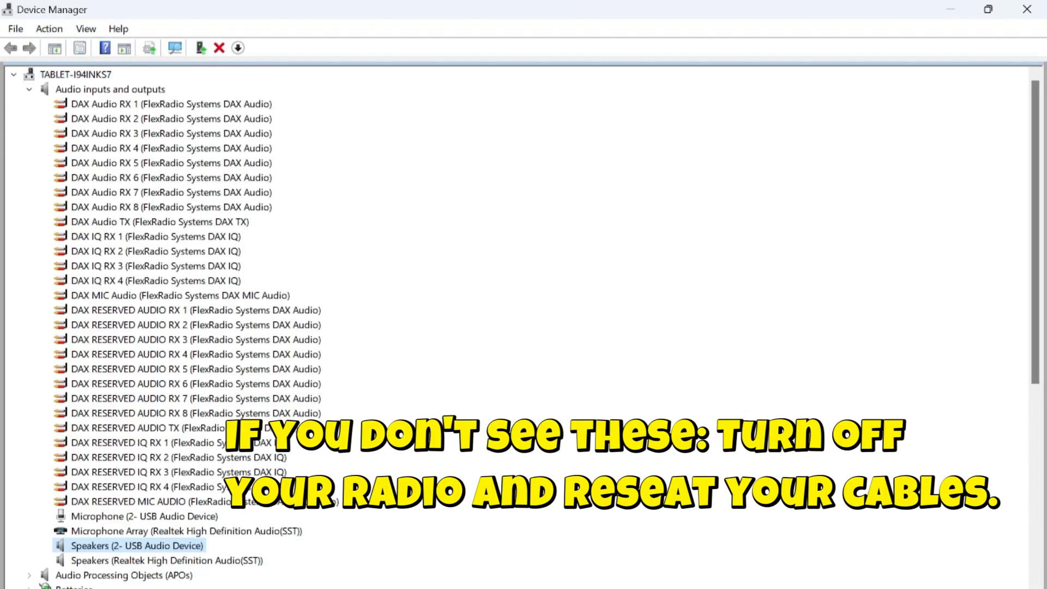
{"action": "scroll", "scroll_direction": "down", "scroll_amount": 3}
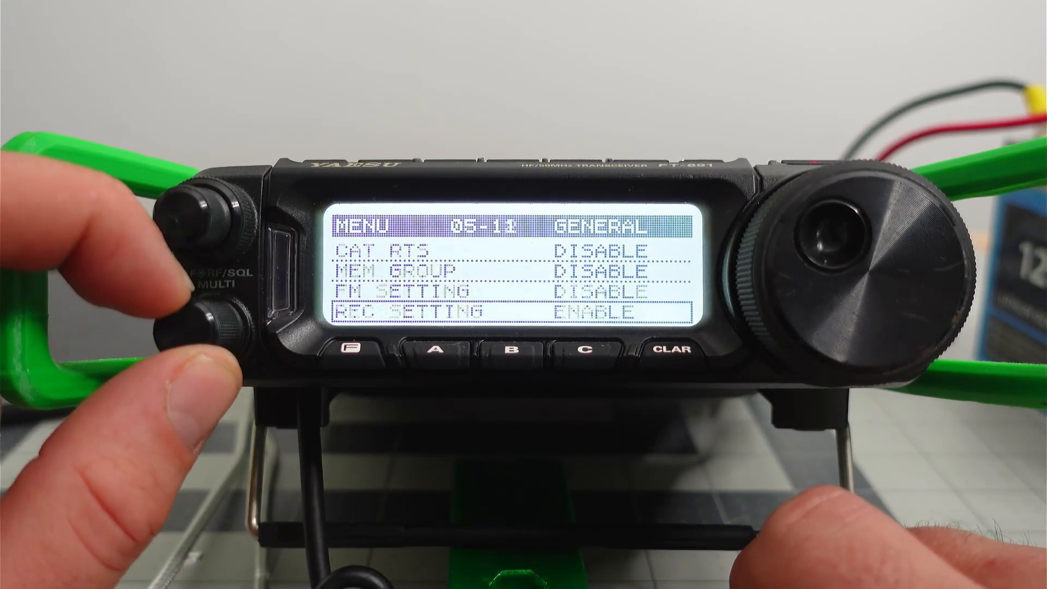
Set FT-891 menu item 05-11 CAT RTS to DISABLE.
{"action": "left_click", "coordinate": [441, 352]}
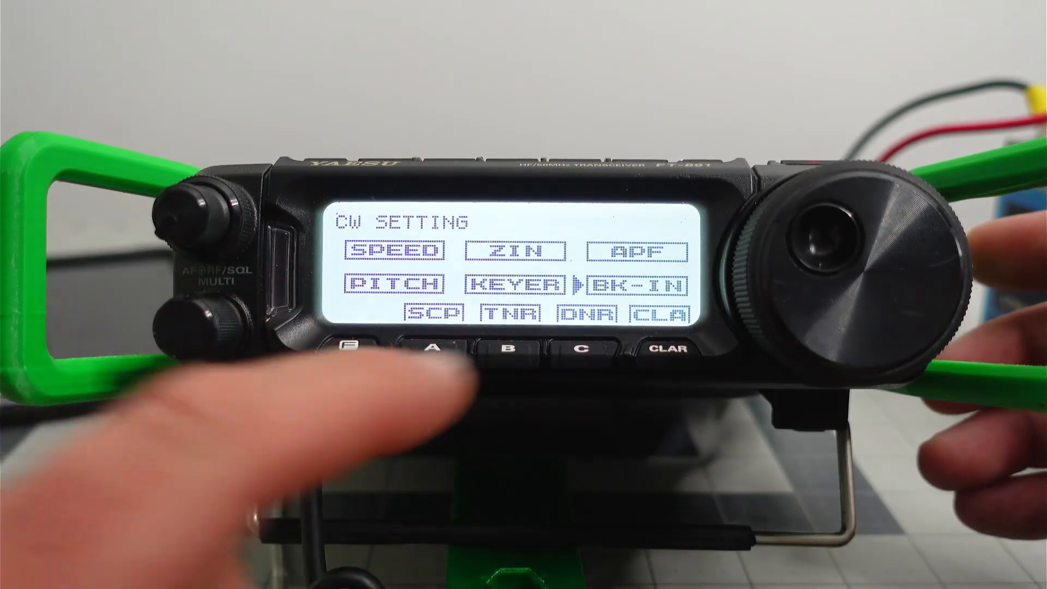
Exit the FT-891 menu to display the CW SETTING function screen.
{"action": "left_click", "coordinate": [341, 347]}
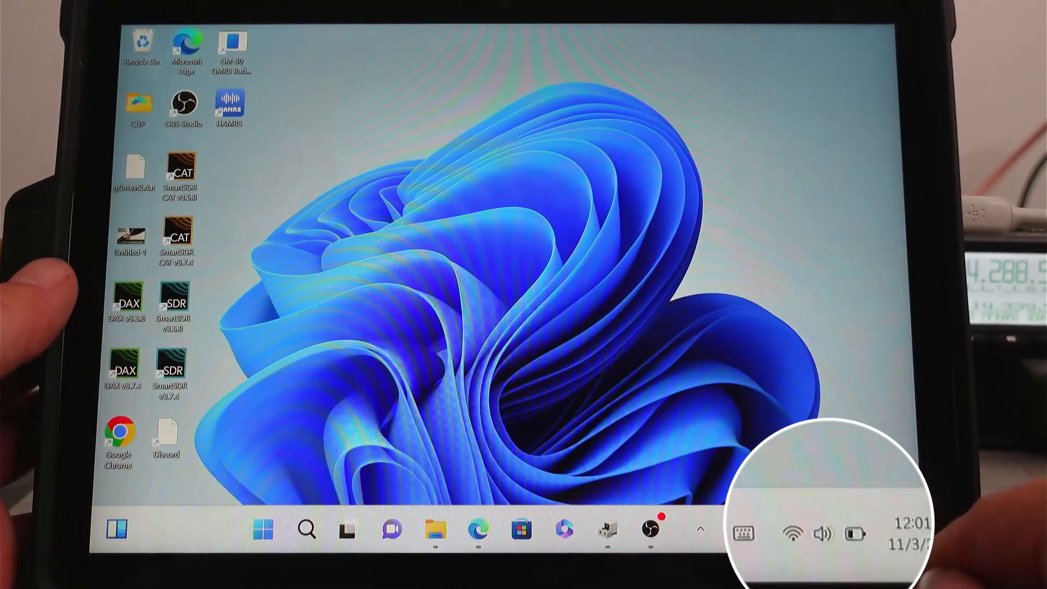
Open Quick Settings and expand the sound output device list beside the volume slider.
{"action": "left_click", "coordinate": [822, 532]}
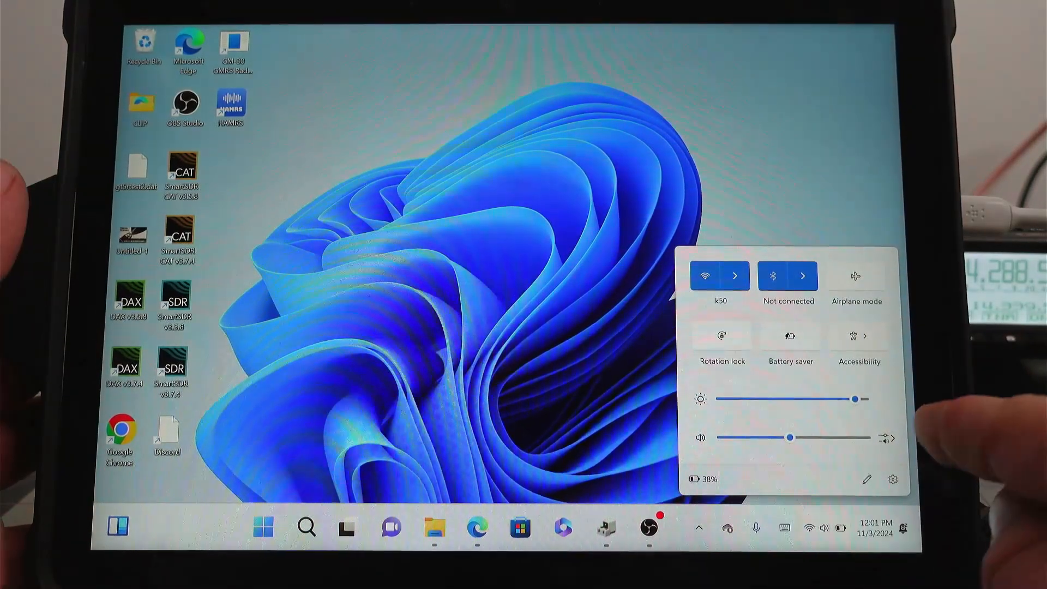
{"action": "left_click", "coordinate": [889, 438]}
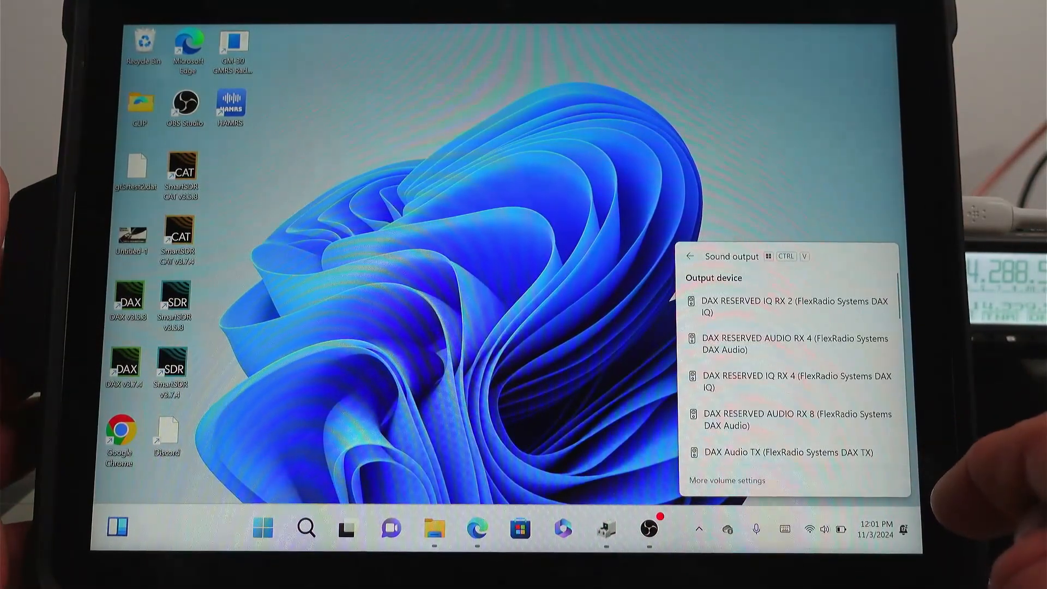
{"action": "scroll", "scroll_direction": "down", "scroll_amount": 3}
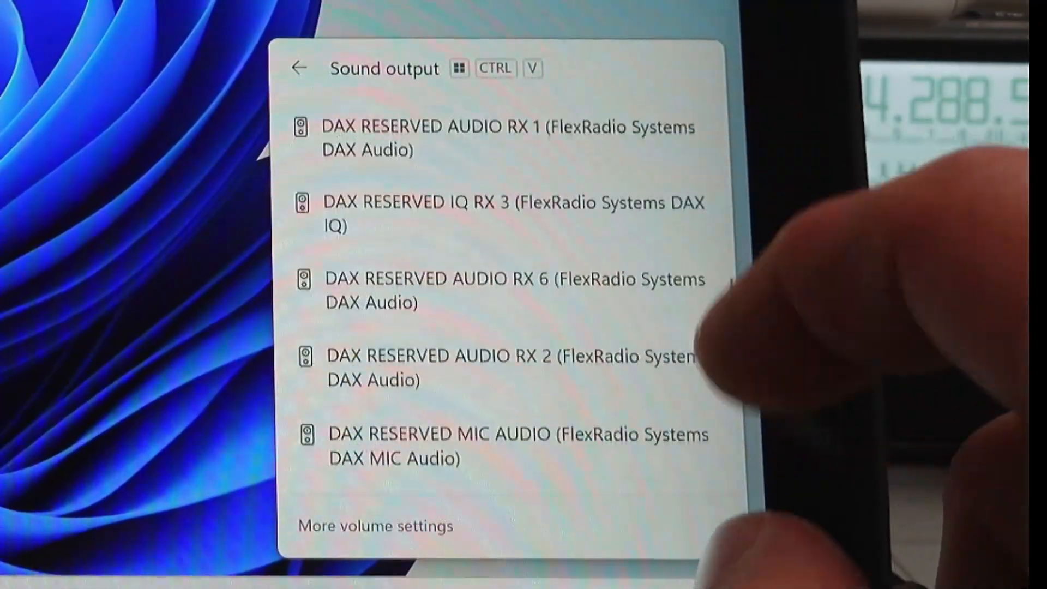
{"action": "scroll", "scroll_direction": "down", "scroll_amount": 3}
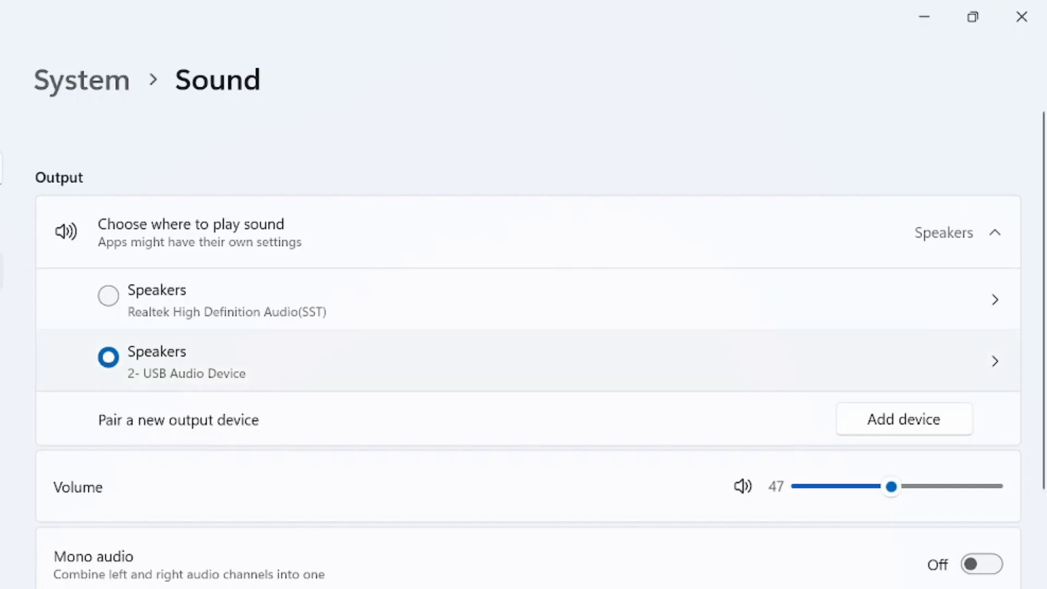
Rename the 2- USB Audio Device speakers to 'Speakers digirig'.
{"action": "left_click", "coordinate": [995, 361]}
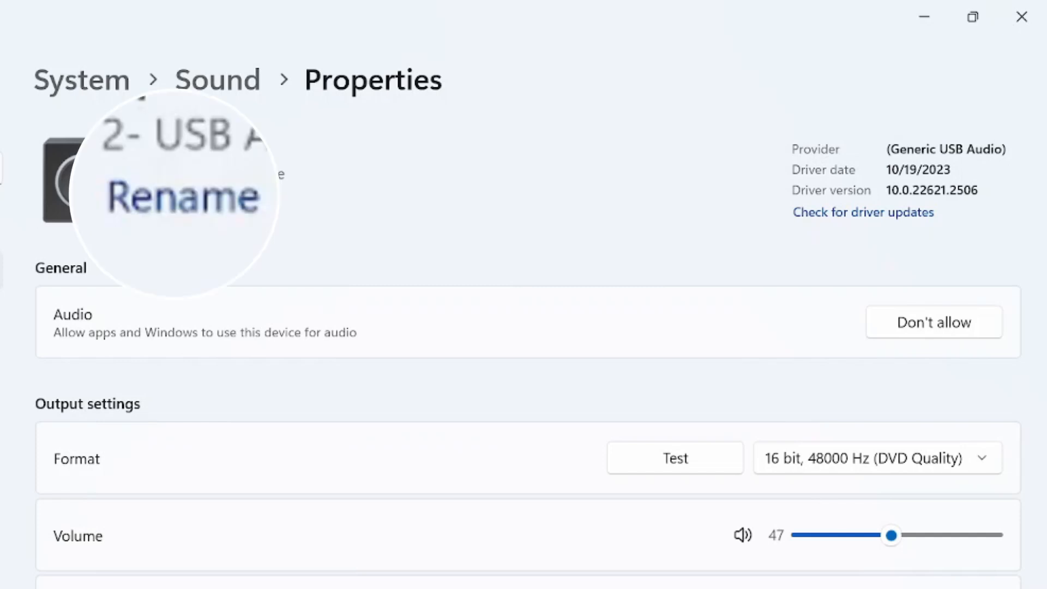
{"action": "left_click", "coordinate": [183, 196]}
{"action": "type", "text": "Speakers"}
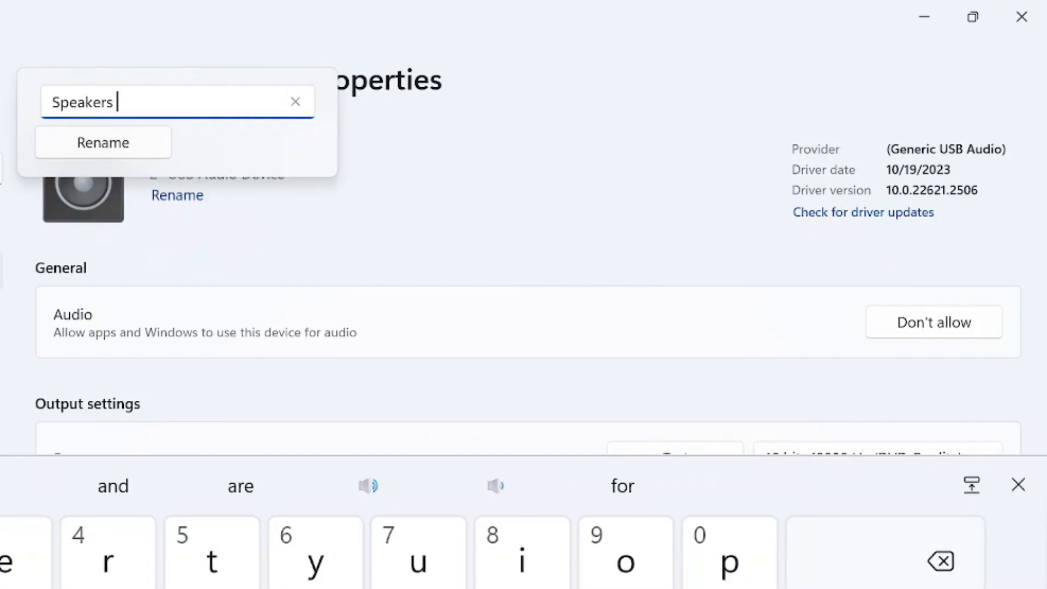
{"action": "type", "text": "di"}
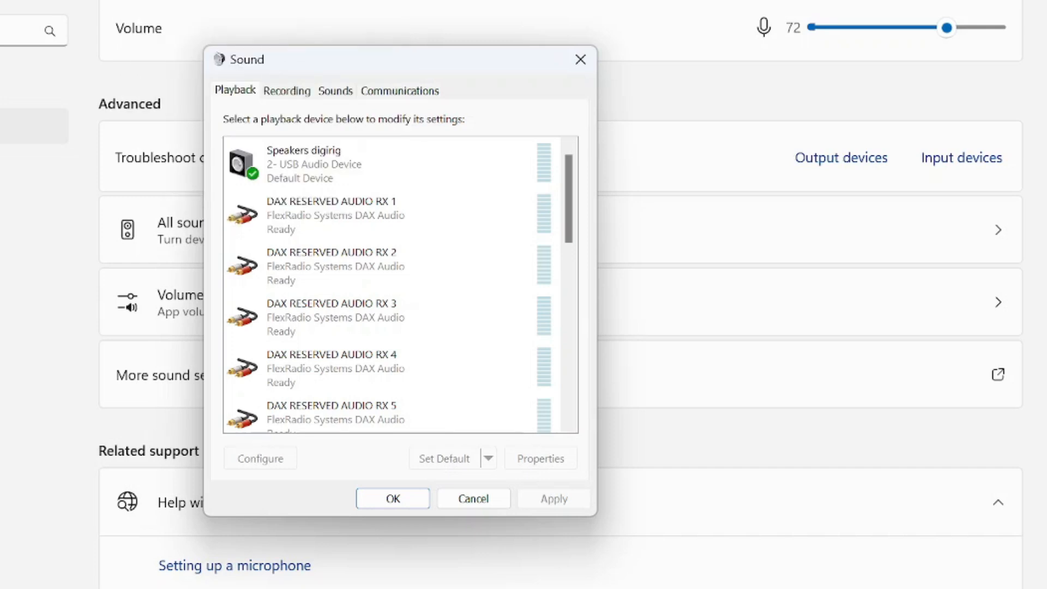
Make the Realtek speakers the default playback device.
{"action": "left_click", "coordinate": [286, 90]}
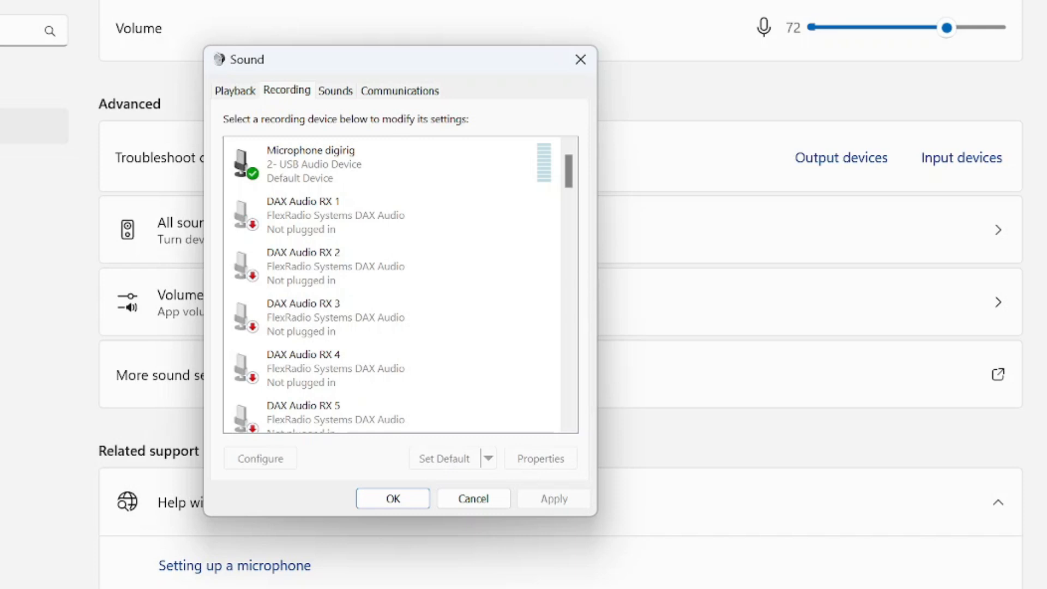
{"action": "left_click", "coordinate": [235, 90]}
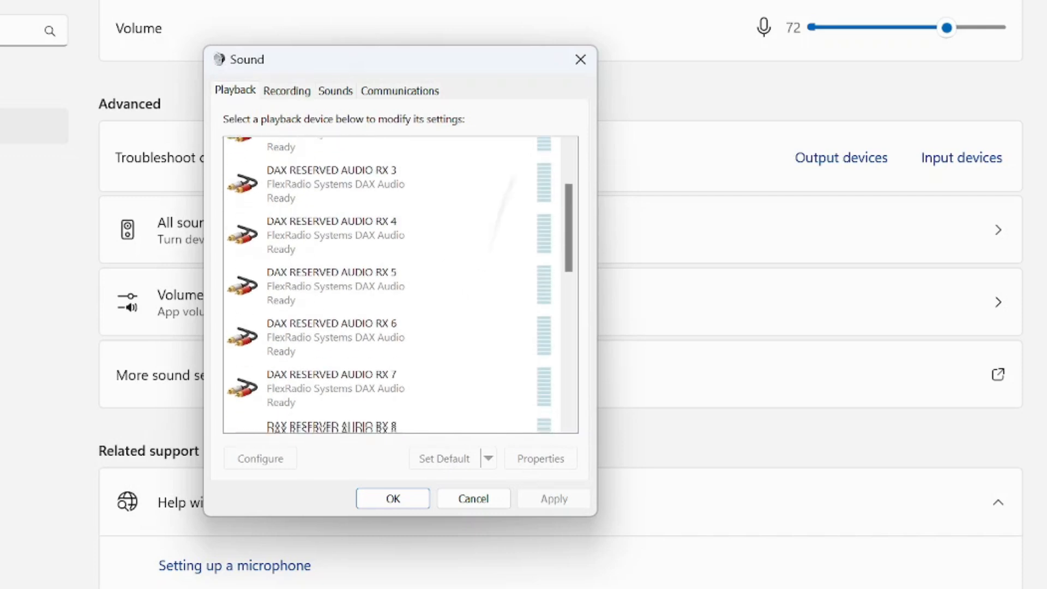
{"action": "scroll", "scroll_direction": "down", "scroll_amount": 3}
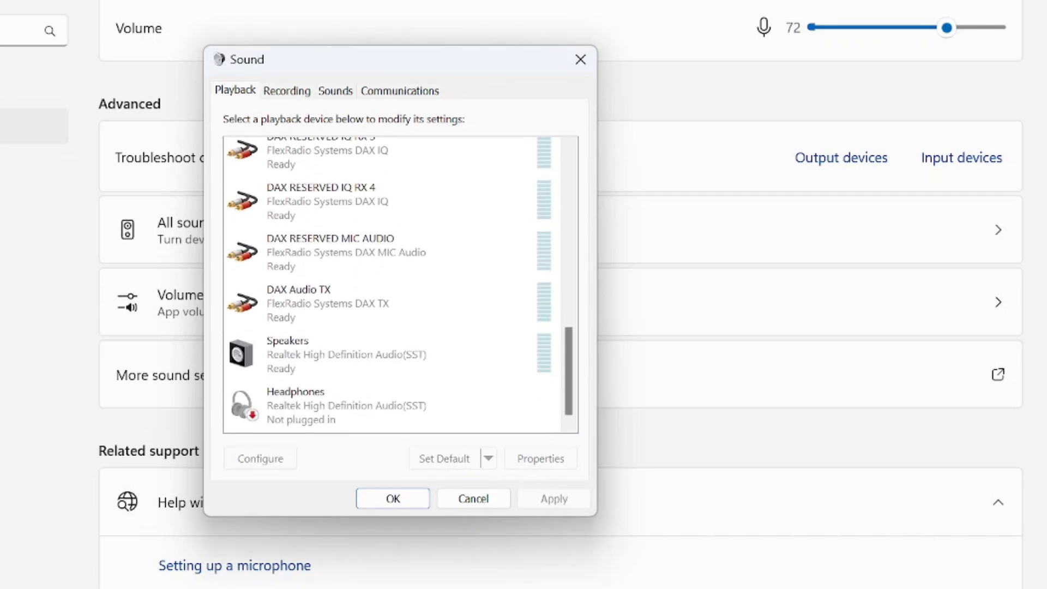
{"action": "right_click", "coordinate": [287, 355]}
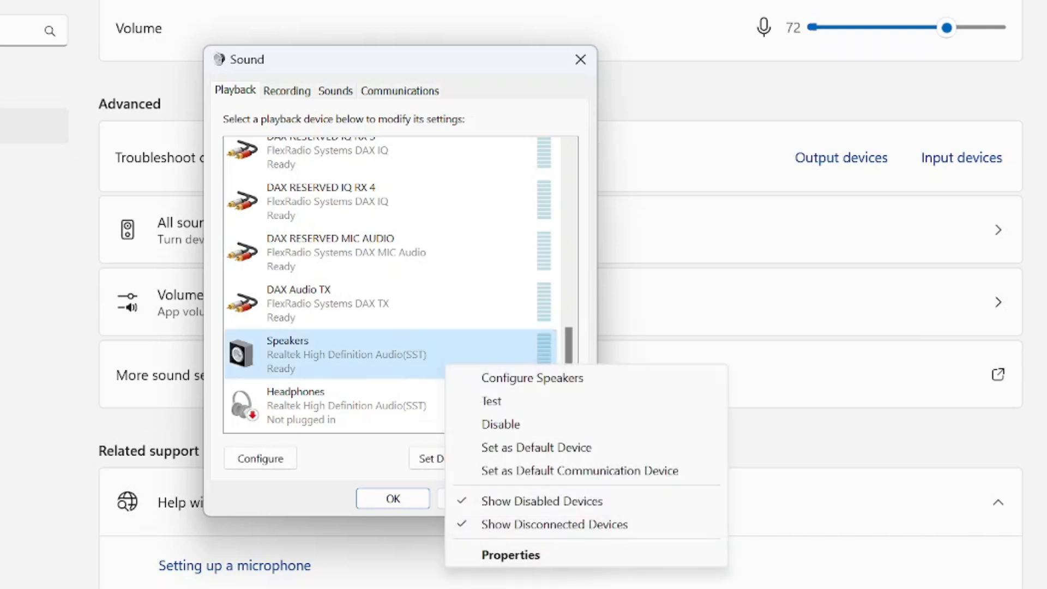
{"action": "left_click", "coordinate": [535, 447]}
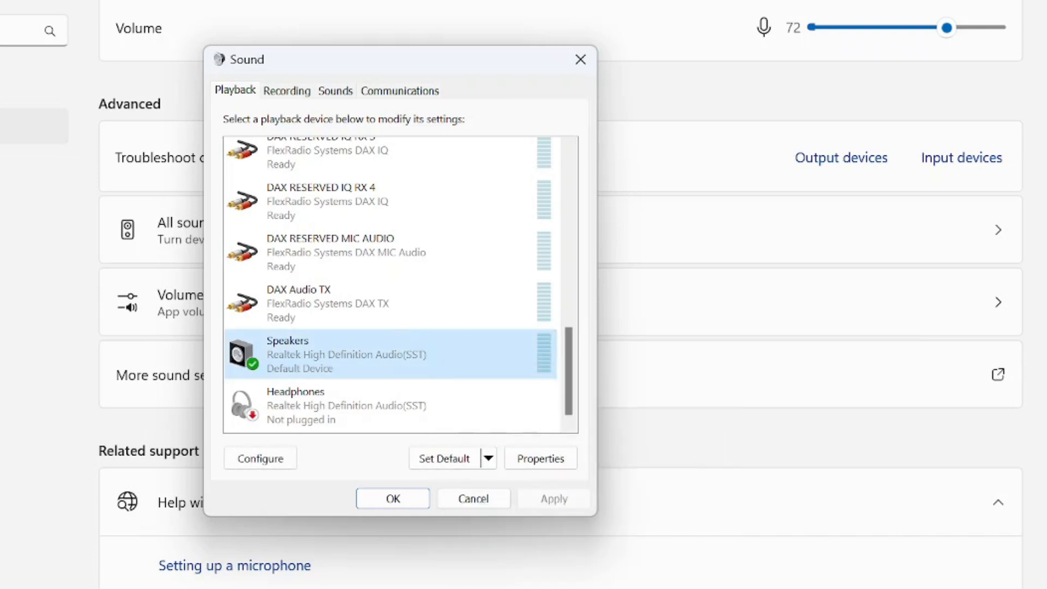
Make the Realtek Microphone Array the default recording device.
{"action": "left_click", "coordinate": [286, 90]}
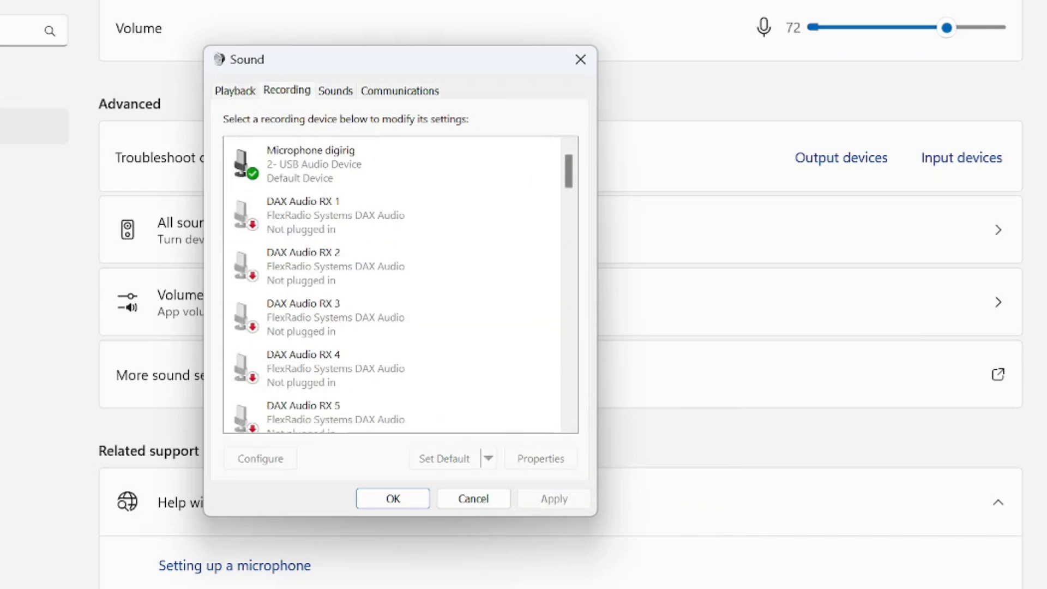
{"action": "scroll", "scroll_direction": "down", "scroll_amount": 3}
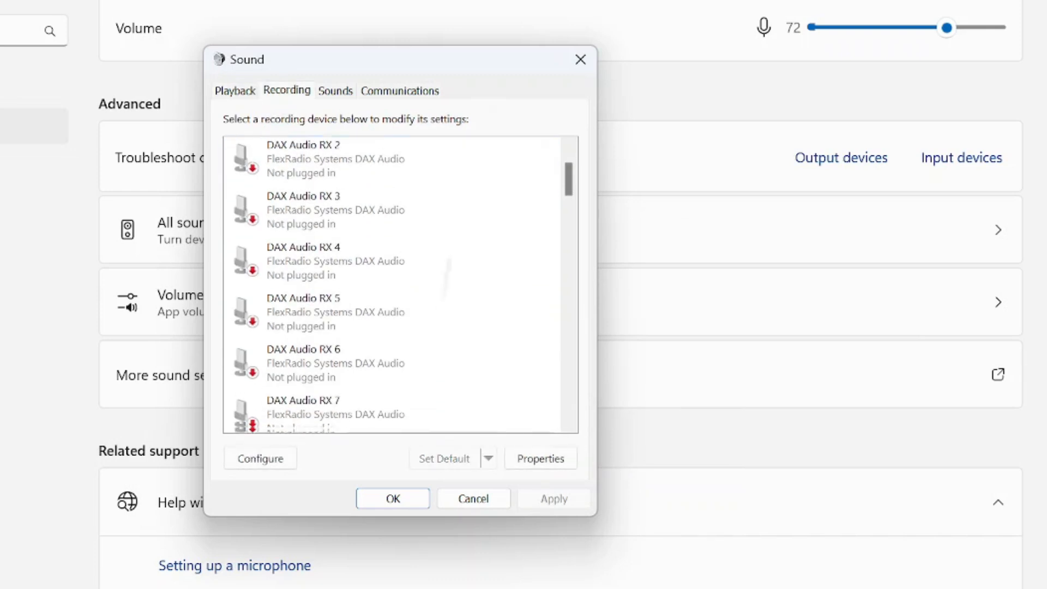
{"action": "scroll", "scroll_direction": "down", "scroll_amount": 3}
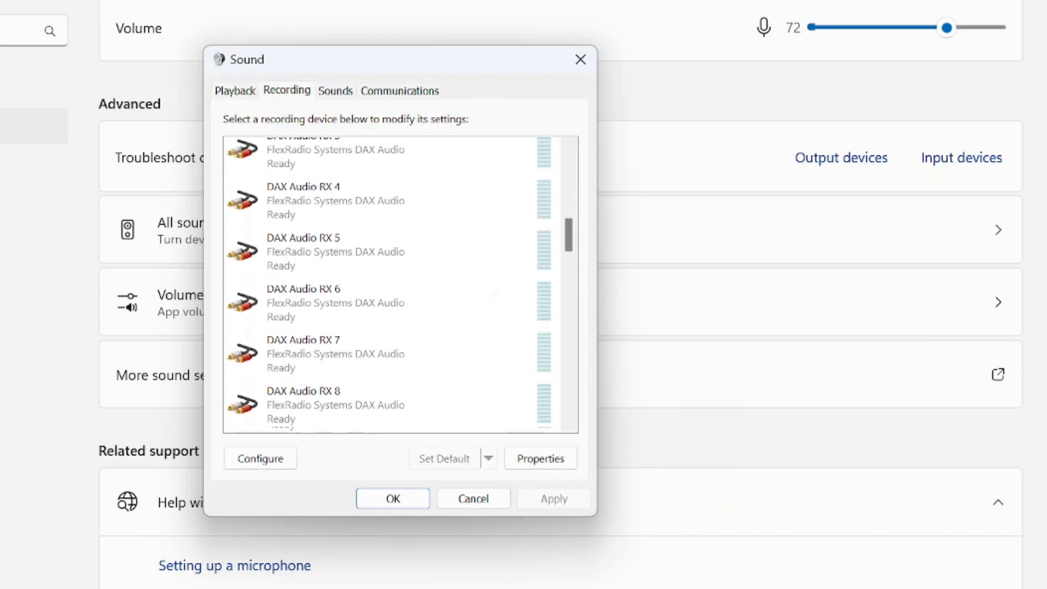
{"action": "scroll", "scroll_direction": "down", "scroll_amount": 3}
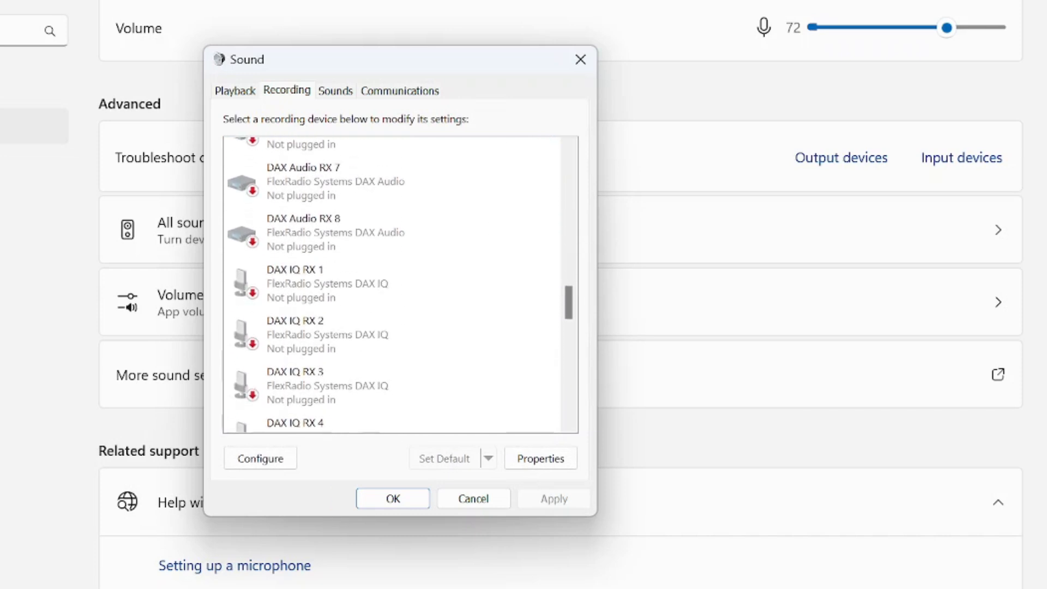
{"action": "scroll", "scroll_direction": "down", "scroll_amount": 3}
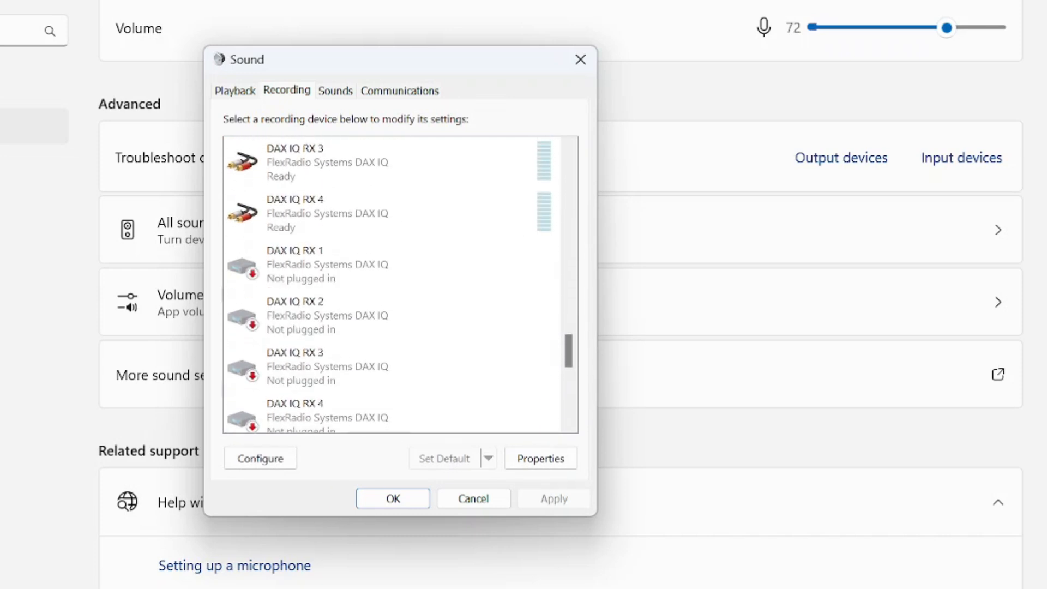
{"action": "scroll", "scroll_direction": "down", "scroll_amount": 3}
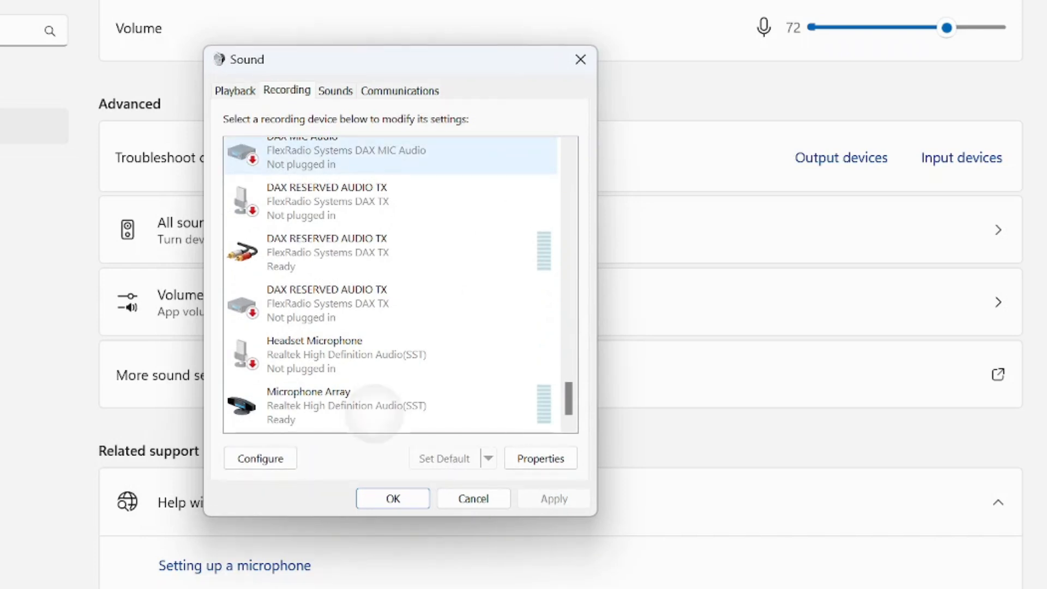
{"action": "right_click", "coordinate": [309, 405]}
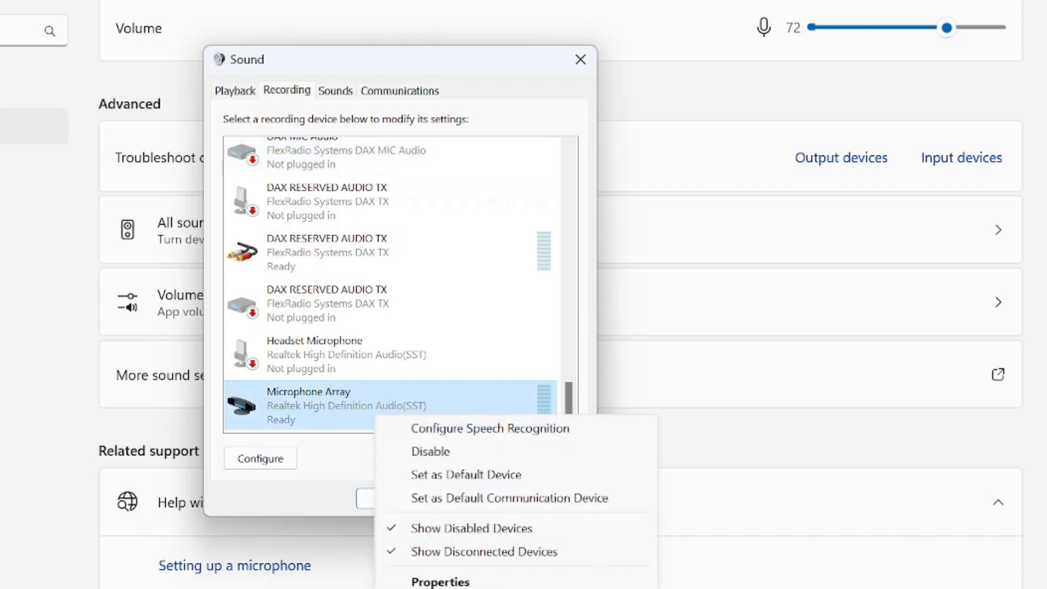
{"action": "left_click", "coordinate": [465, 474]}
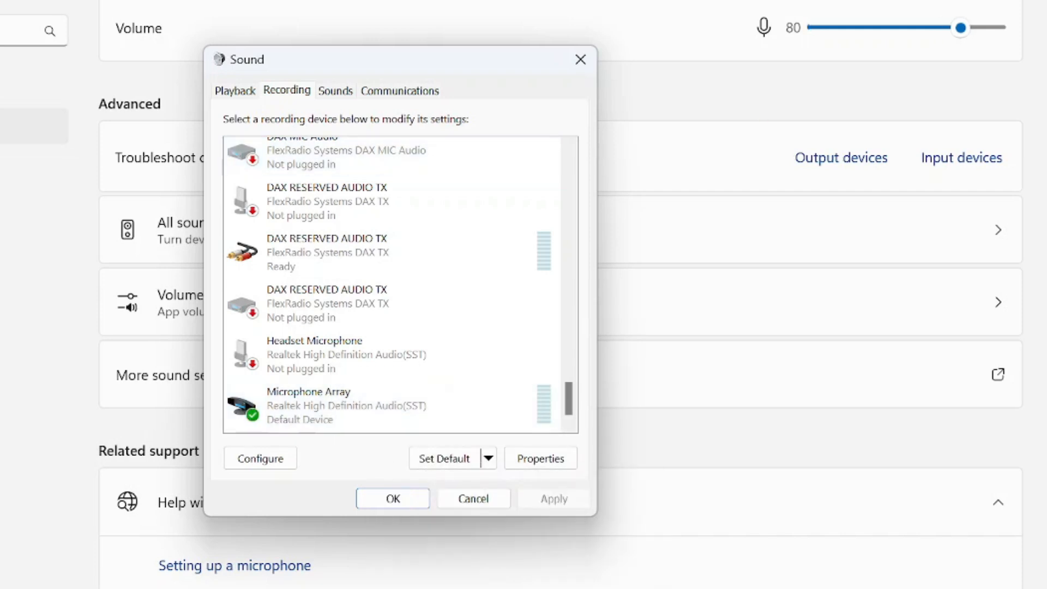
Check recording device options, then return to the playback devices list.
{"action": "left_click", "coordinate": [307, 405]}
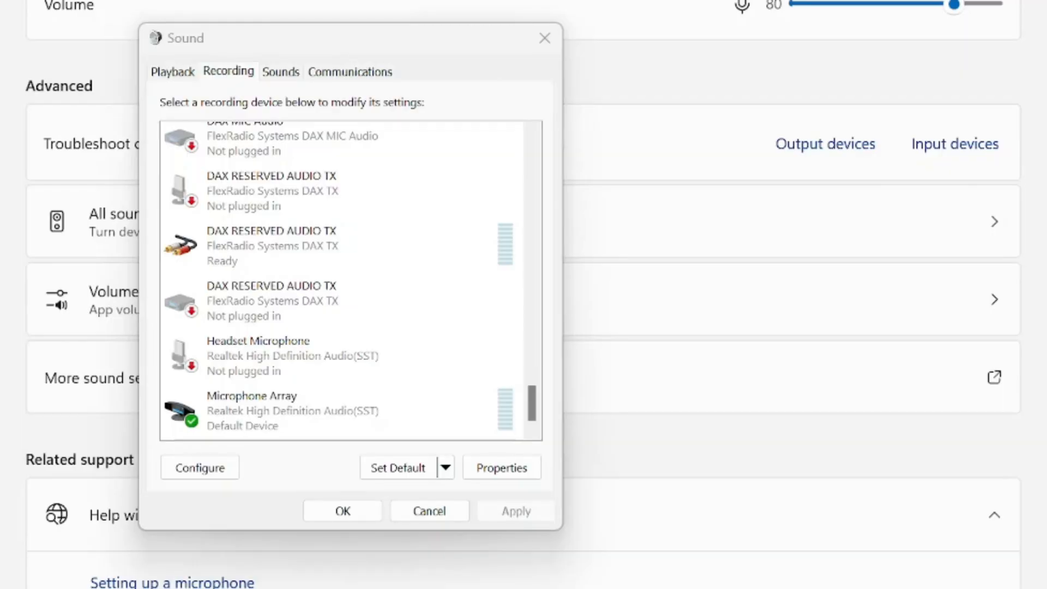
{"action": "left_click", "coordinate": [267, 410]}
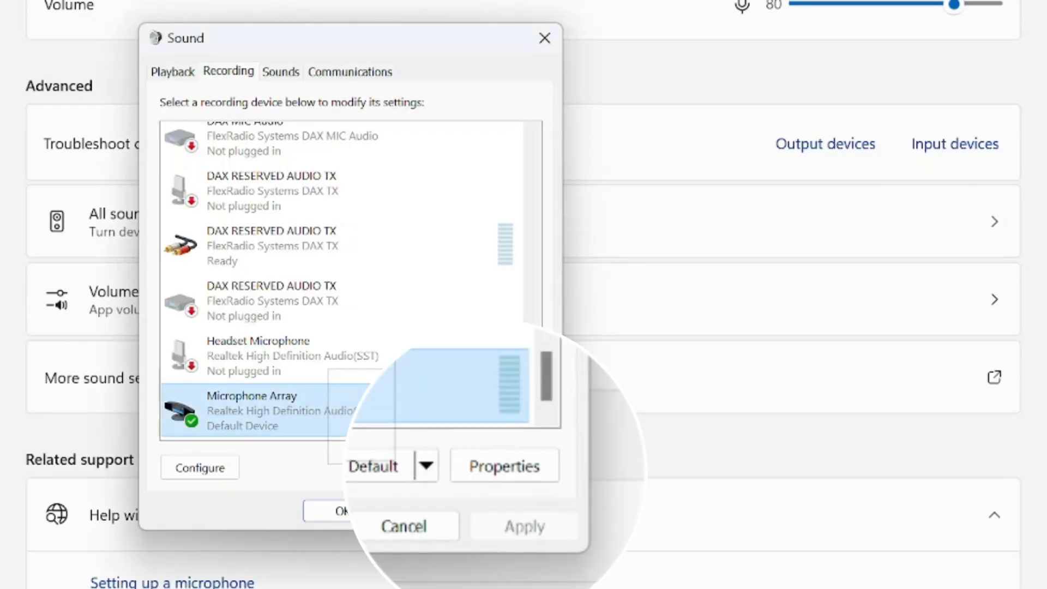
{"action": "right_click", "coordinate": [253, 395]}
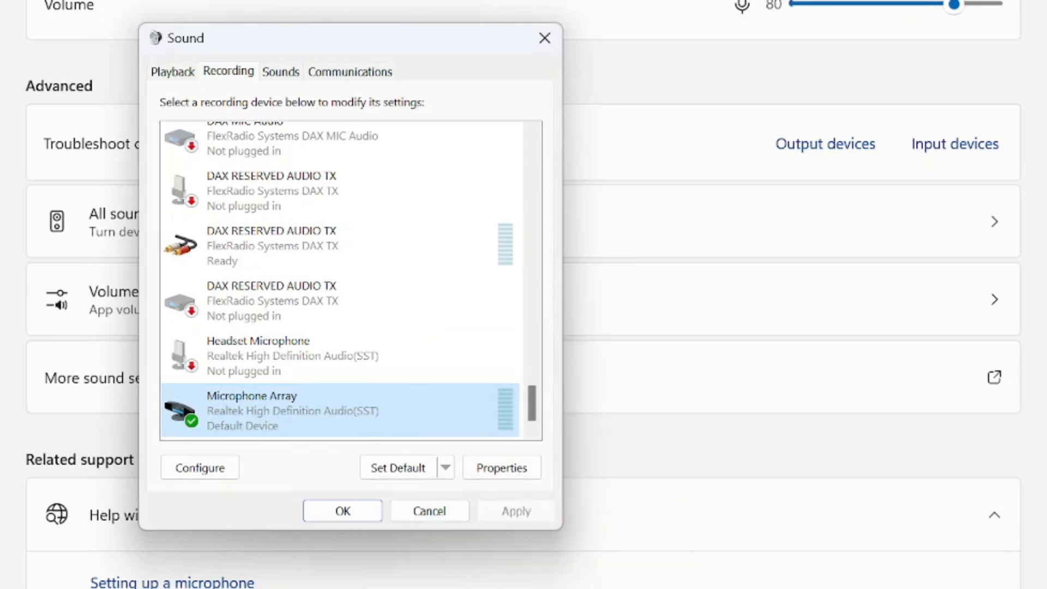
{"action": "left_click", "coordinate": [173, 71]}
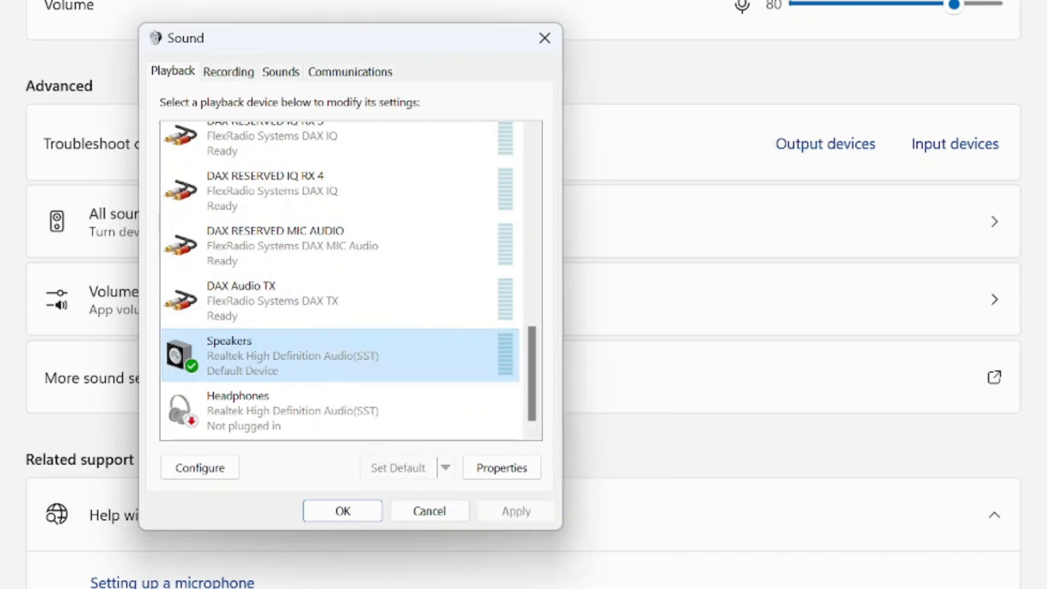
{"action": "right_click", "coordinate": [267, 355]}
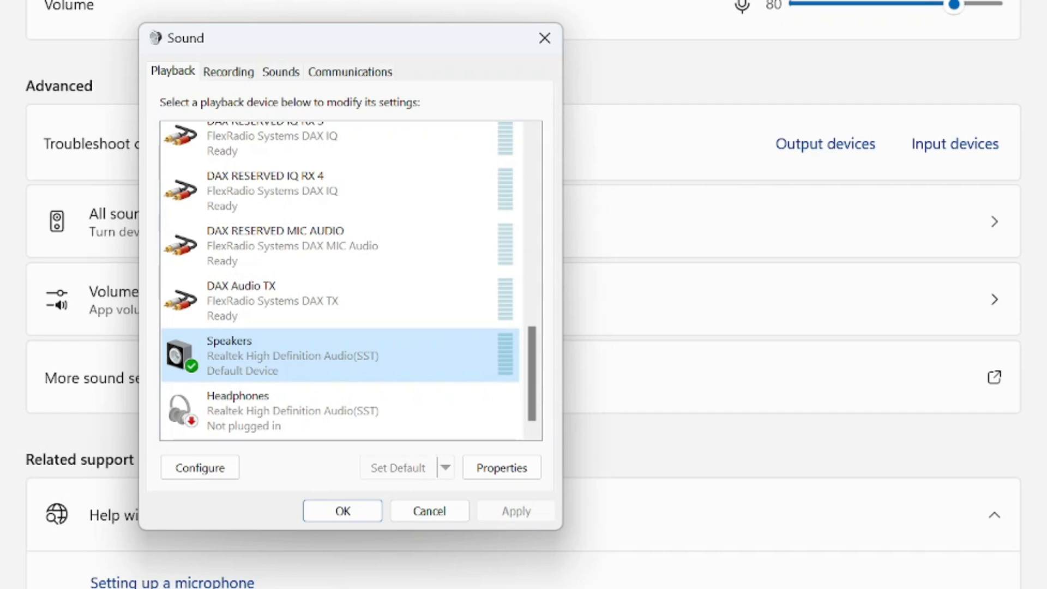
Show the recording devices list with Microphone digirig in view.
{"action": "left_click", "coordinate": [228, 71]}
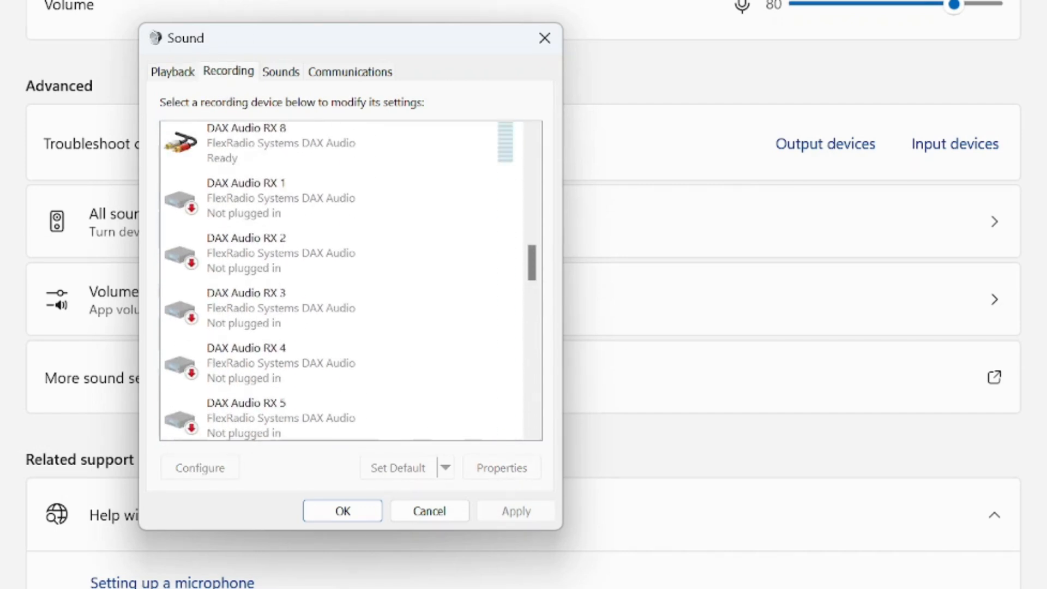
{"action": "scroll", "scroll_direction": "down", "scroll_amount": 3}
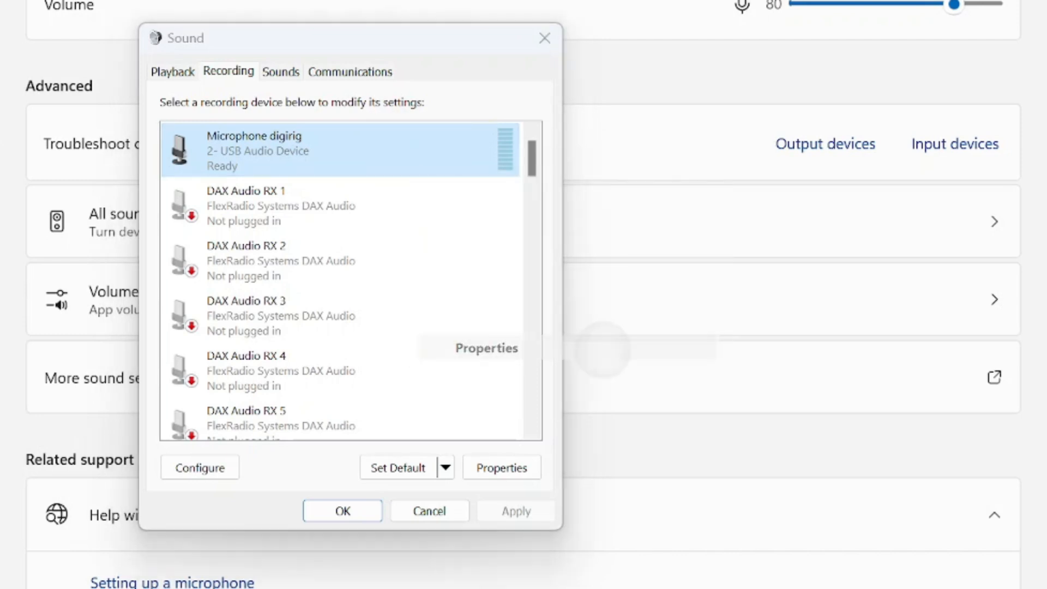
Open the Microphone digirig properties and review its Custom and Advanced tabs.
{"action": "left_click", "coordinate": [500, 467]}
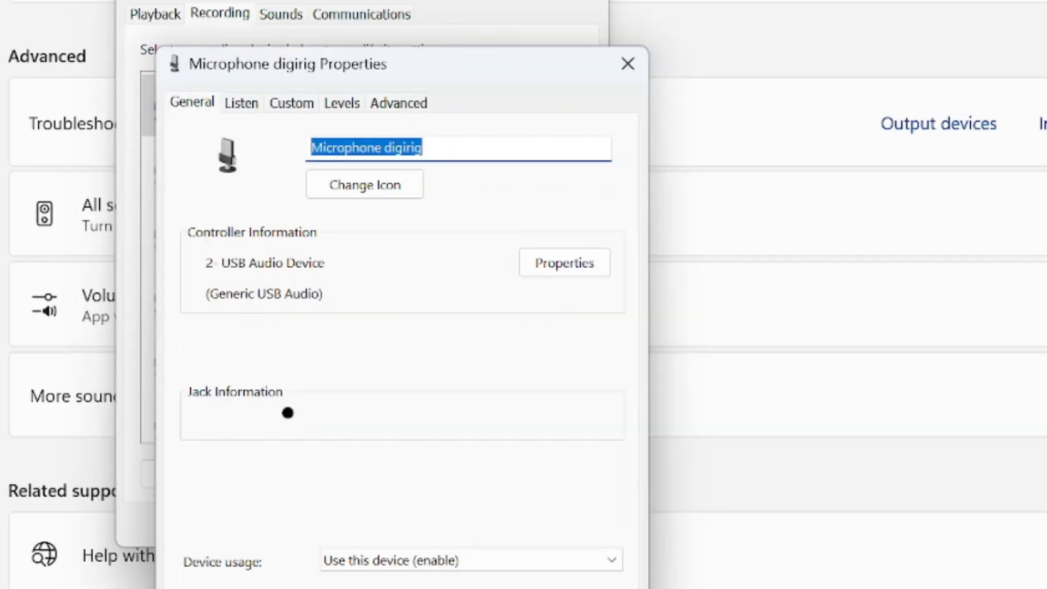
{"action": "left_click", "coordinate": [290, 102]}
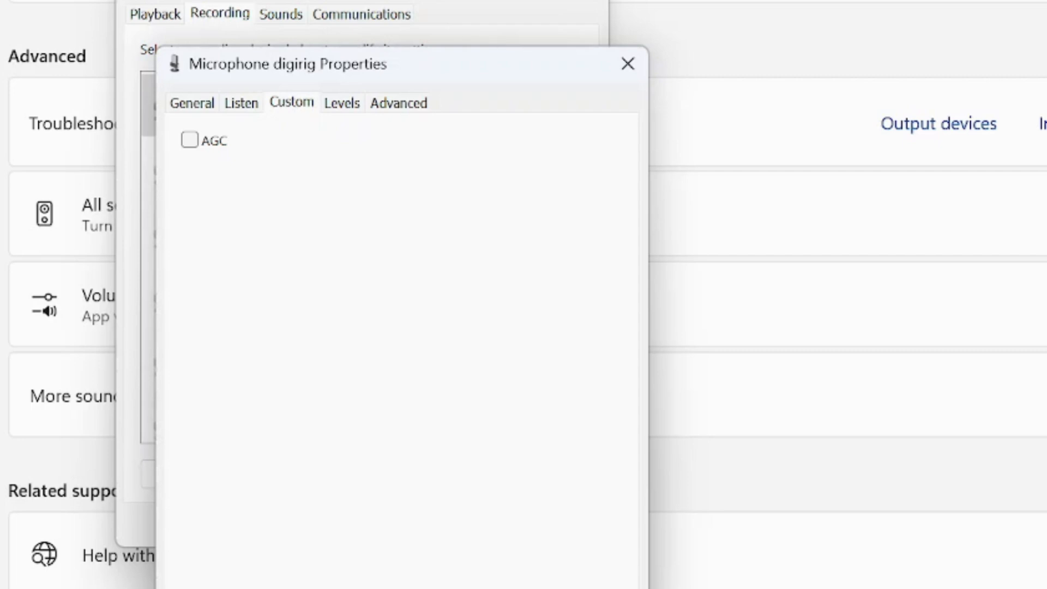
{"action": "left_click", "coordinate": [398, 102]}
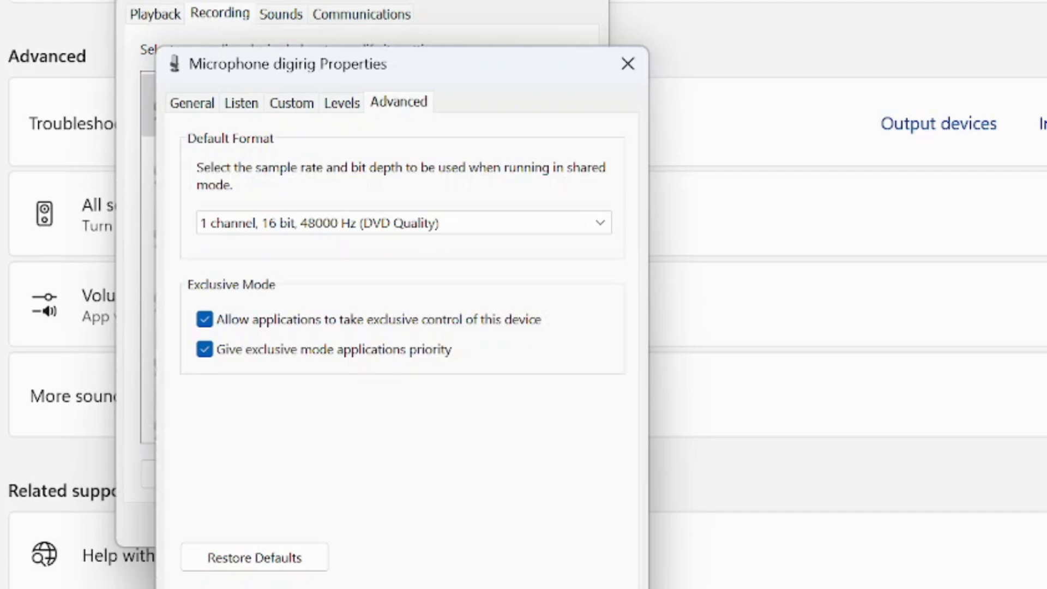
Drag the Microphone digirig level slider to 50, check Listen and General, then close.
{"action": "left_click", "coordinate": [341, 102]}
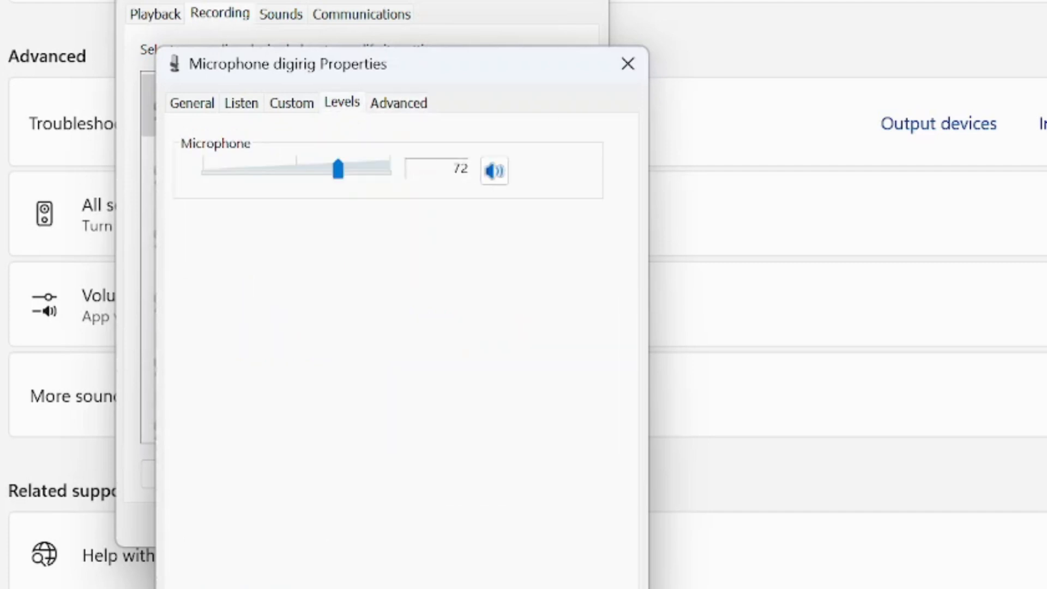
{"action": "left_click_drag", "start_coordinate": [337, 169], "coordinate": [300, 169]}
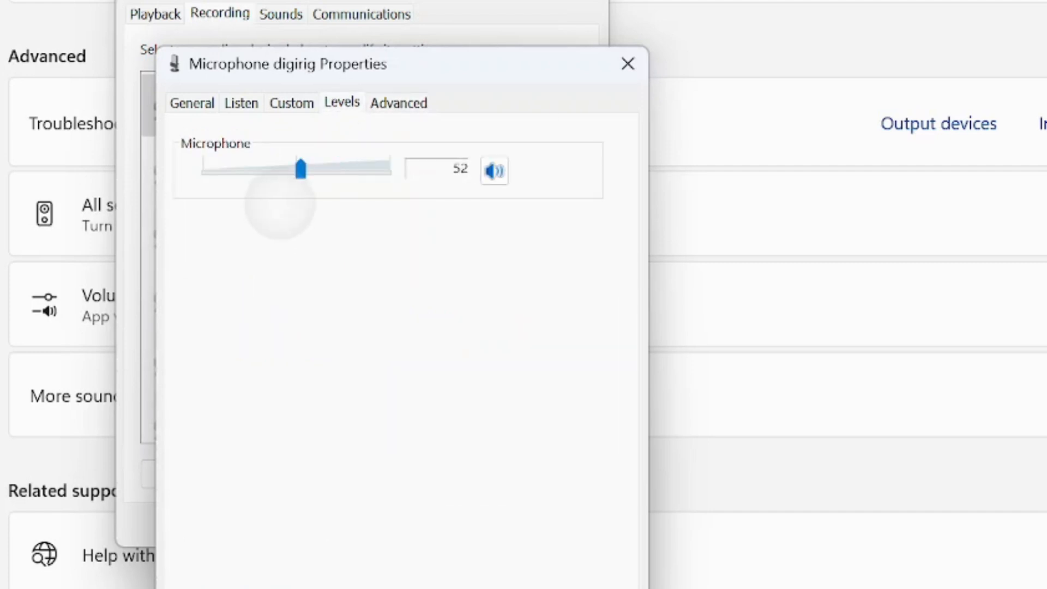
{"action": "left_click_drag", "start_coordinate": [300, 169], "coordinate": [297, 168]}
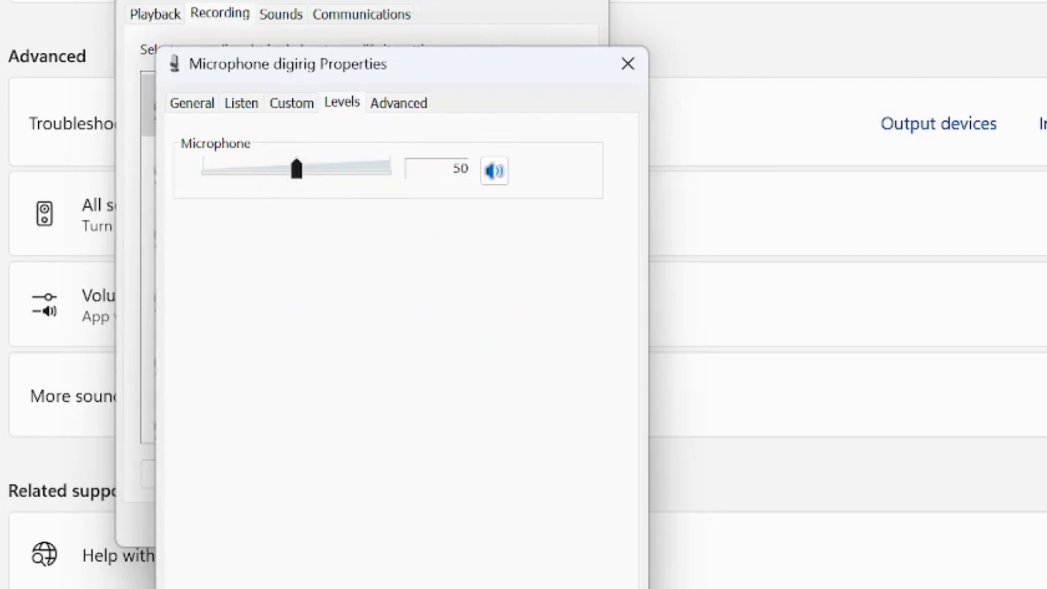
{"action": "left_click", "coordinate": [242, 102]}
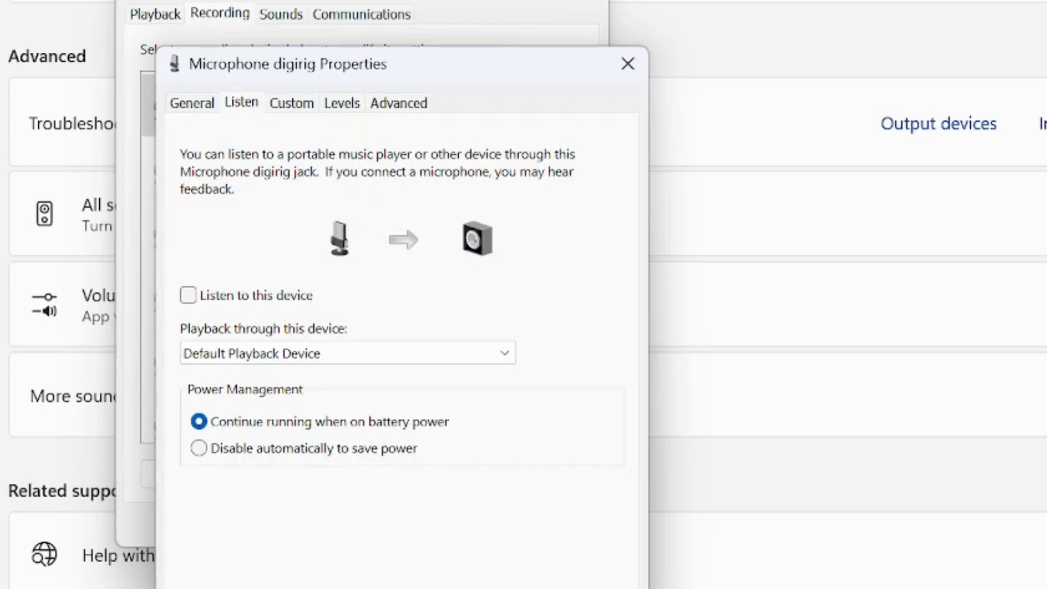
{"action": "left_click", "coordinate": [191, 102]}
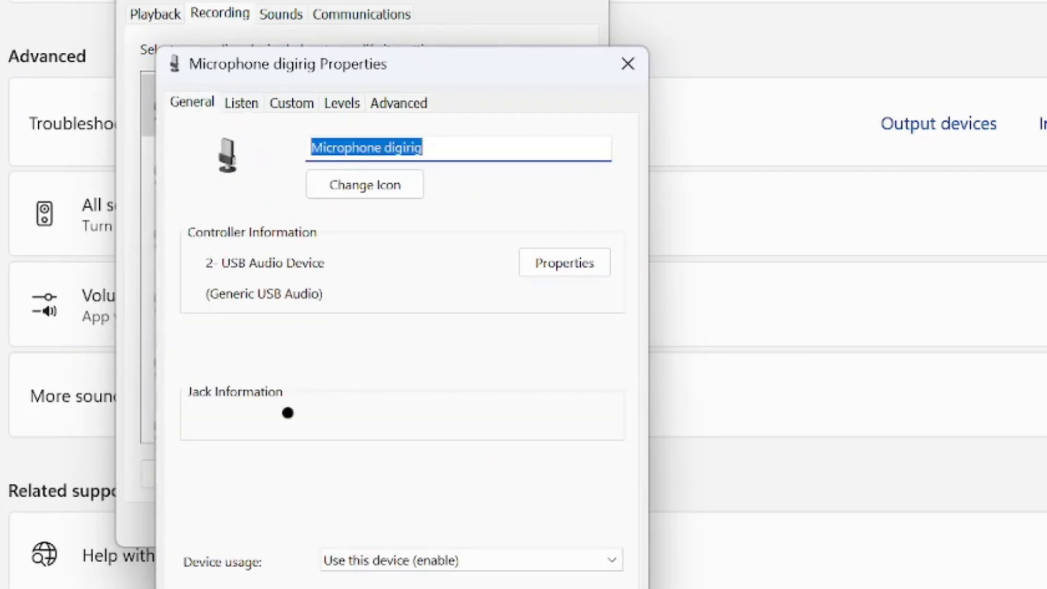
{"action": "left_click", "coordinate": [627, 63]}
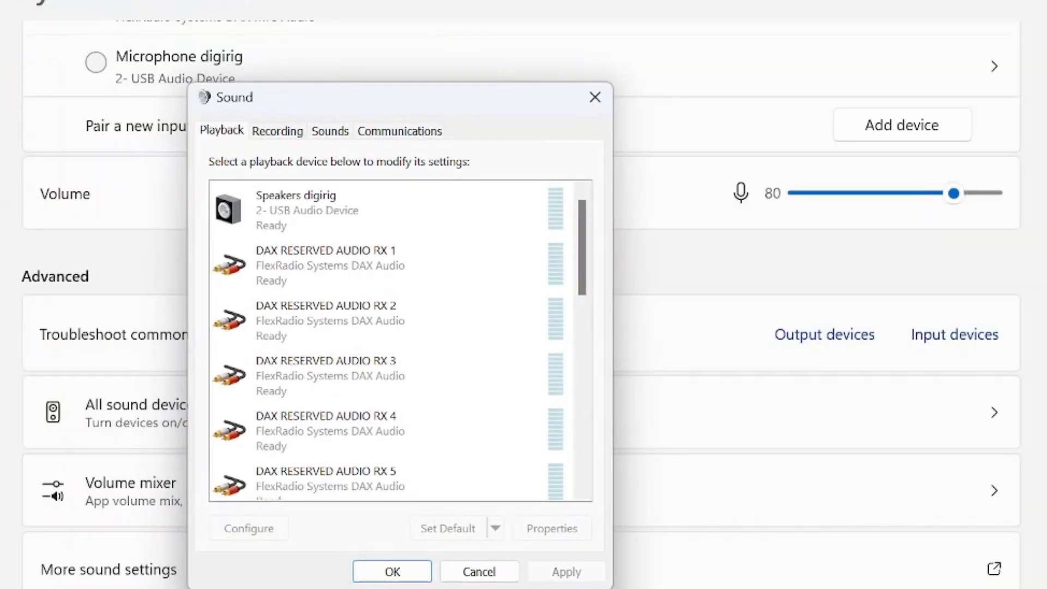
Select Speakers digirig under playback and lower its output level to 39.
{"action": "left_click", "coordinate": [277, 131]}
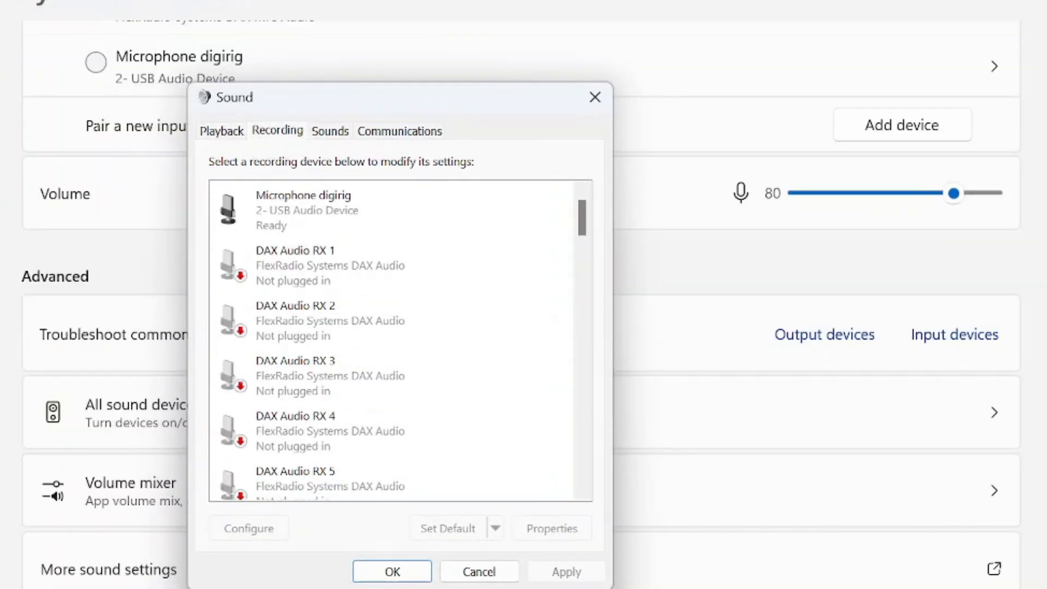
{"action": "left_click", "coordinate": [221, 131]}
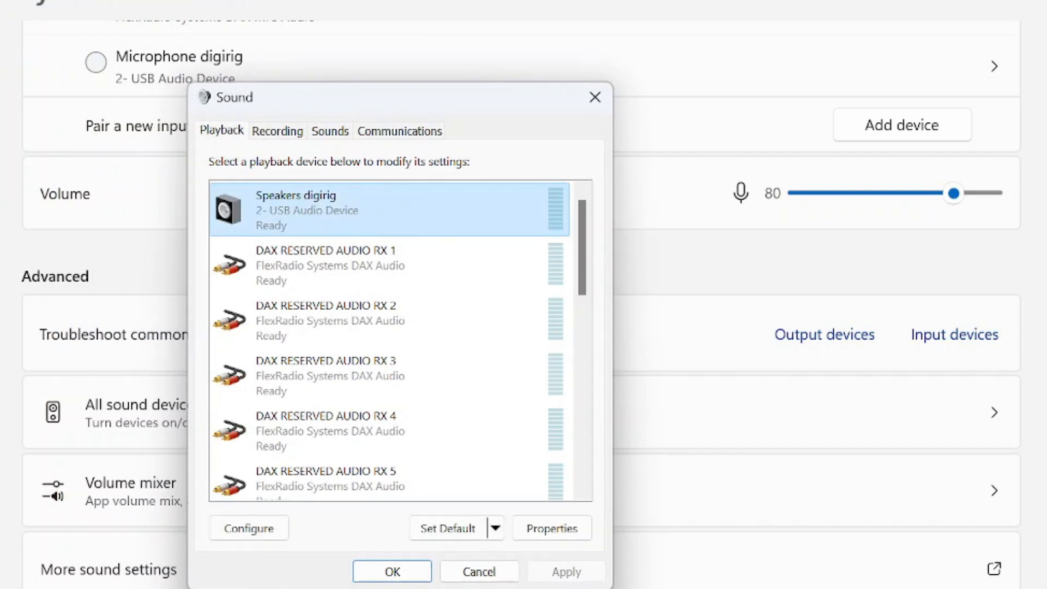
{"action": "left_click", "coordinate": [551, 527]}
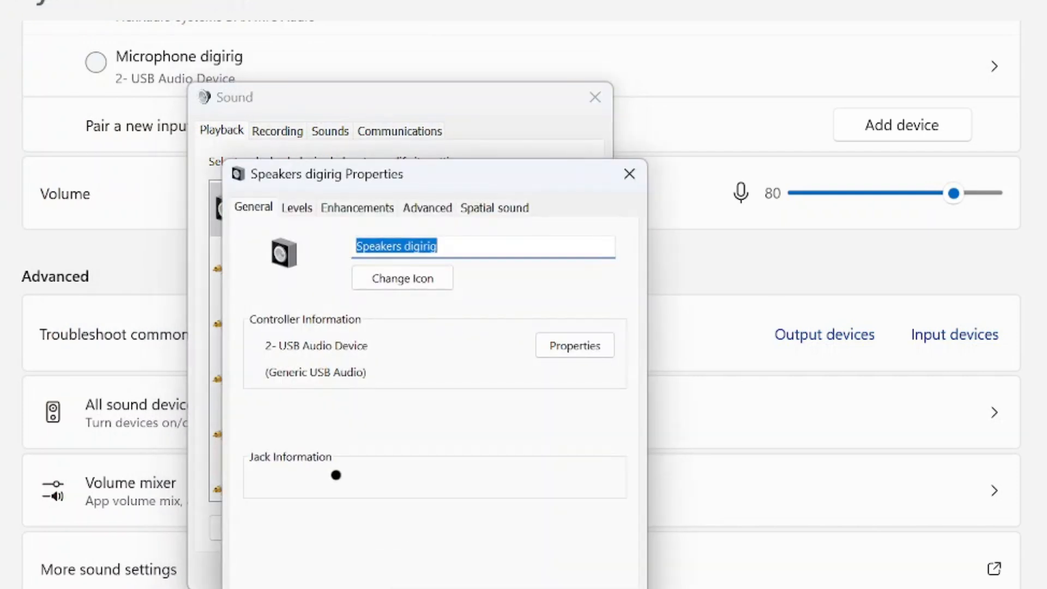
{"action": "left_click", "coordinate": [357, 208]}
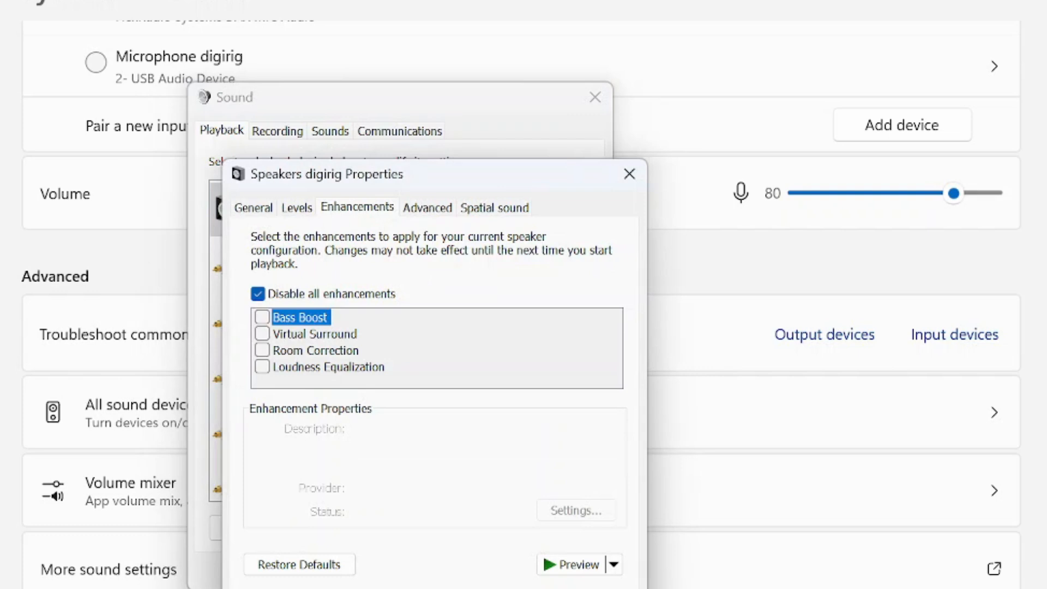
{"action": "left_click", "coordinate": [297, 207]}
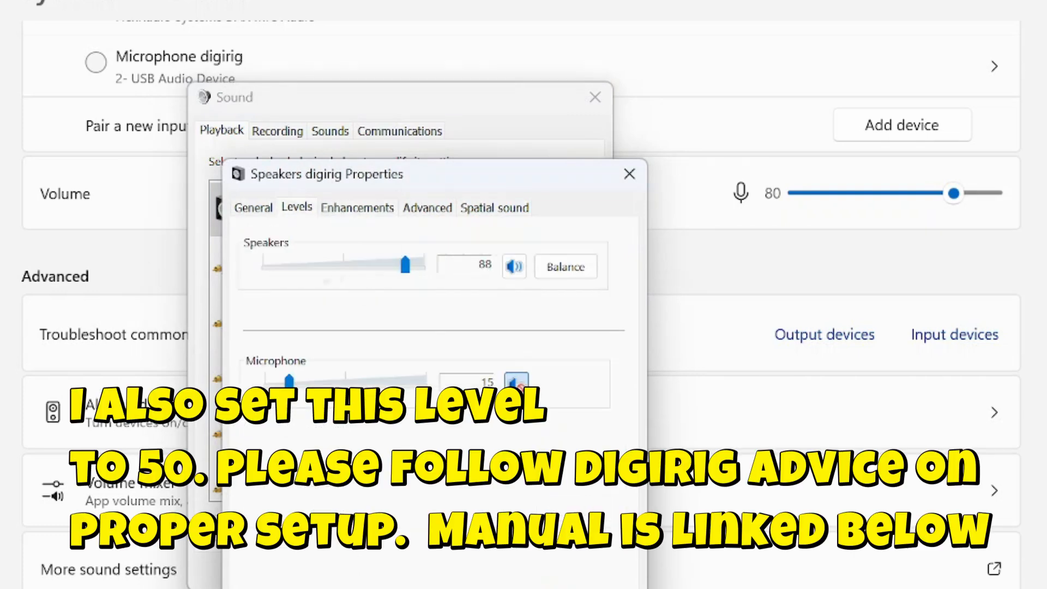
{"action": "left_click_drag", "start_coordinate": [404, 266], "coordinate": [327, 265]}
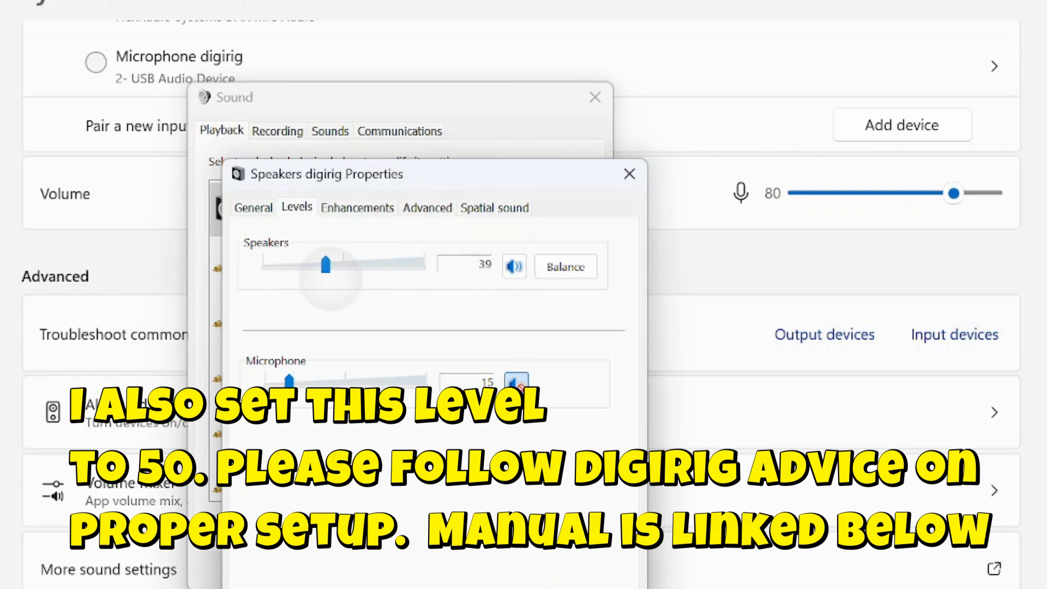
{"action": "left_click_drag", "start_coordinate": [325, 265], "coordinate": [345, 265]}
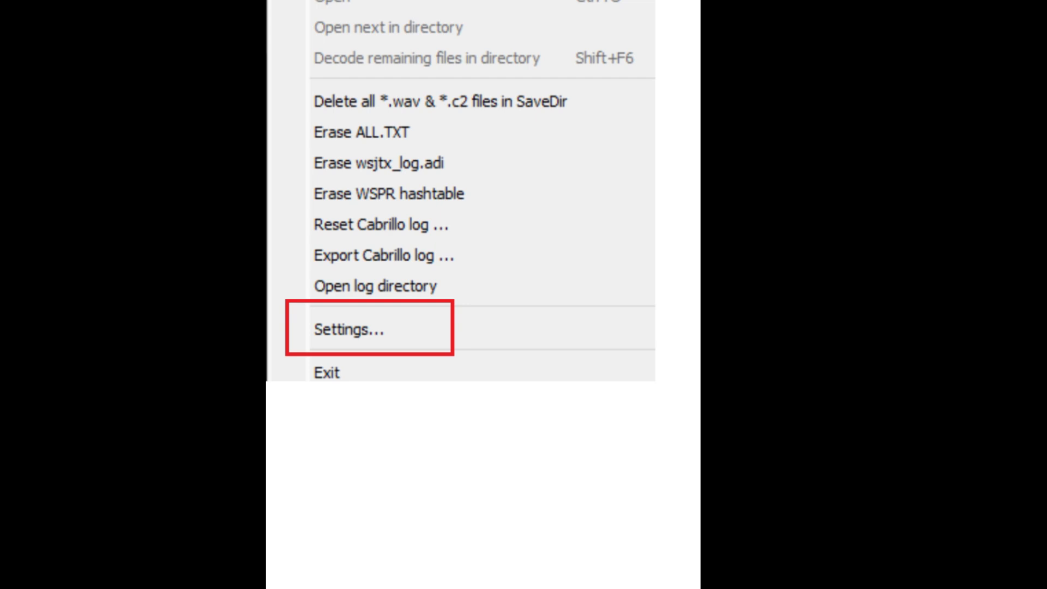
In WSJT-X Settings, set audio Input to Microphone digirig and Output to Speakers digirig.
{"action": "left_click", "coordinate": [349, 330]}
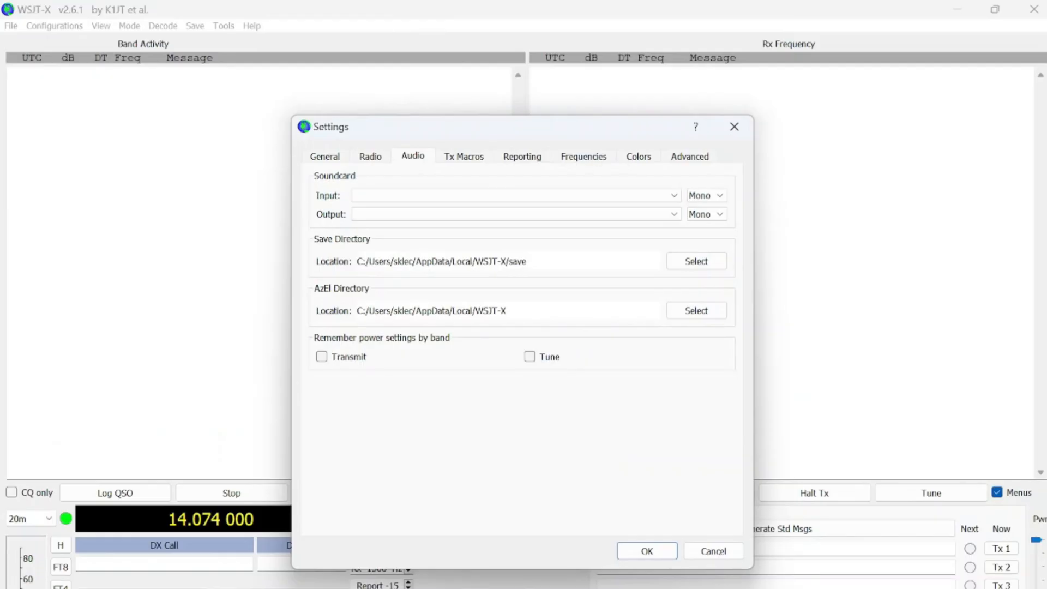
{"action": "left_click", "coordinate": [673, 196]}
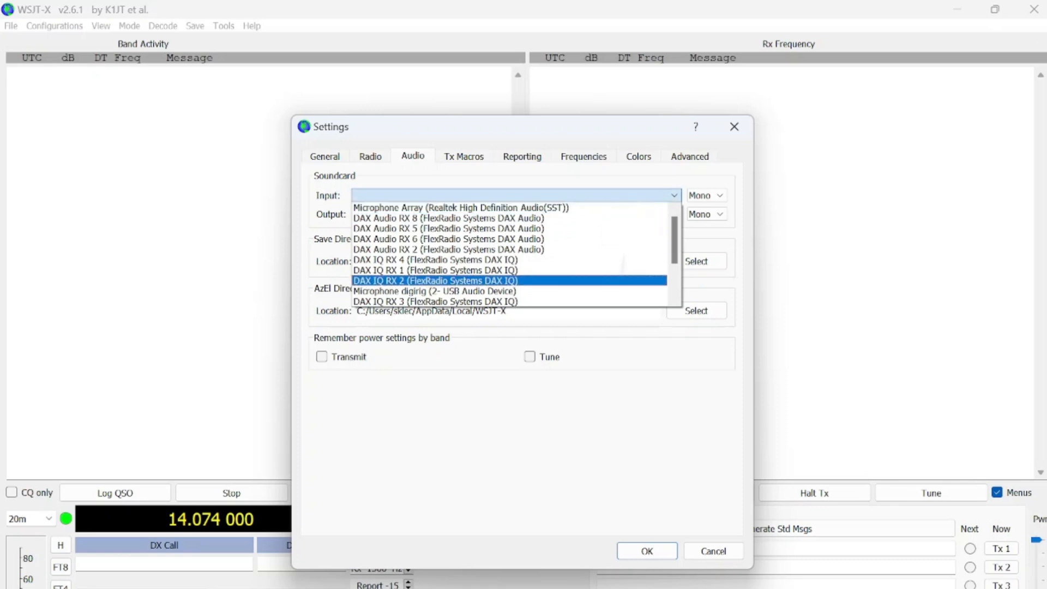
{"action": "left_click", "coordinate": [436, 291]}
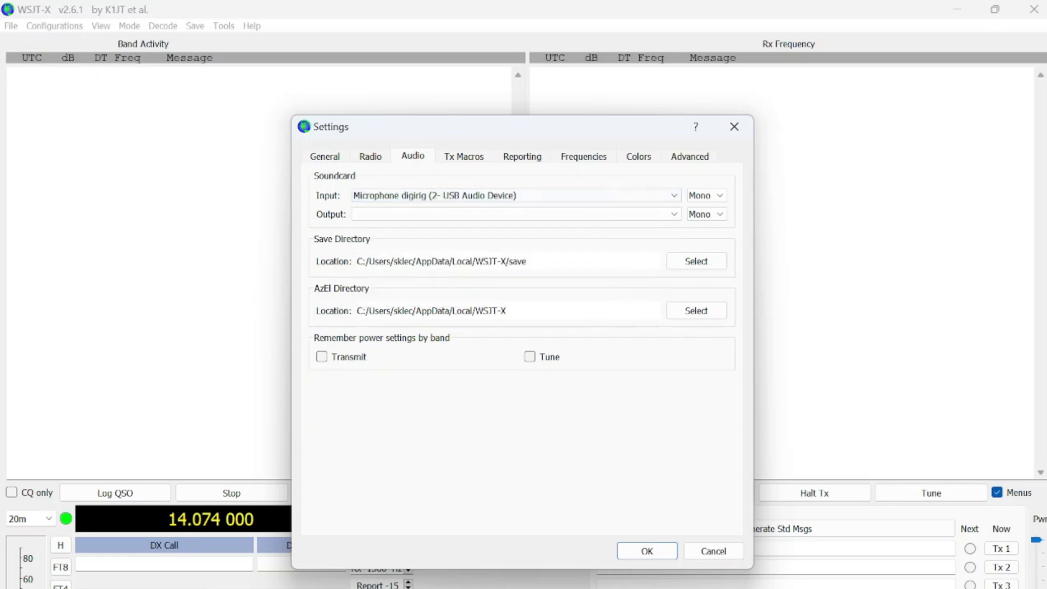
{"action": "left_click", "coordinate": [673, 214]}
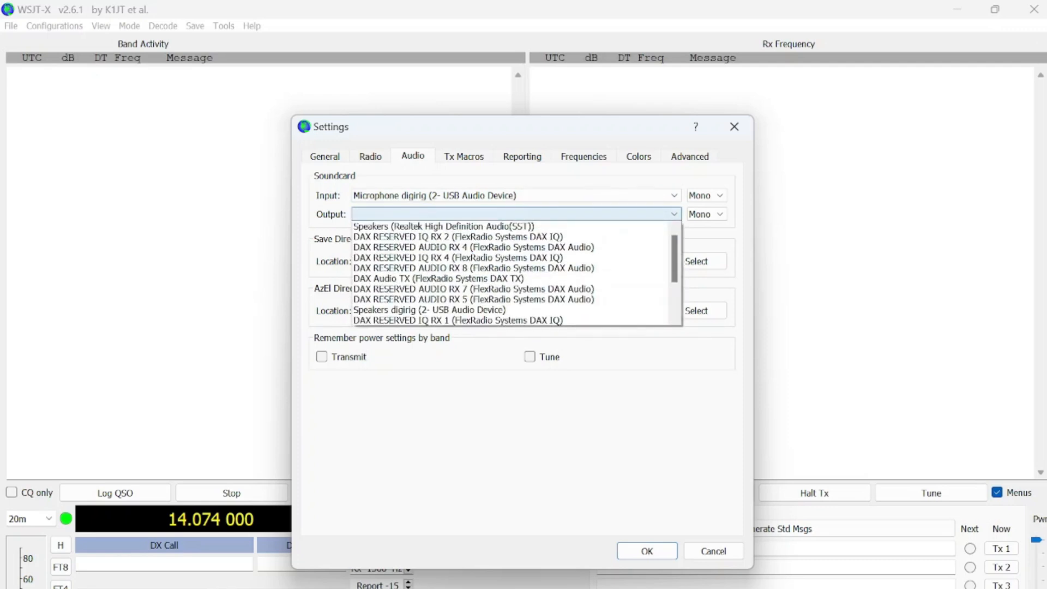
{"action": "left_click", "coordinate": [429, 309]}
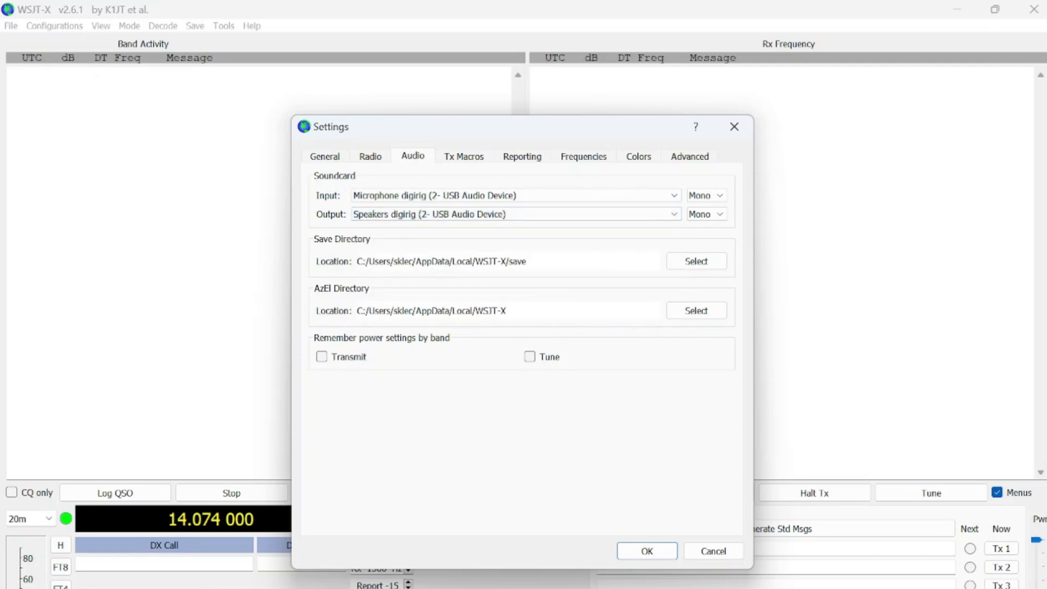
{"action": "left_click", "coordinate": [370, 156]}
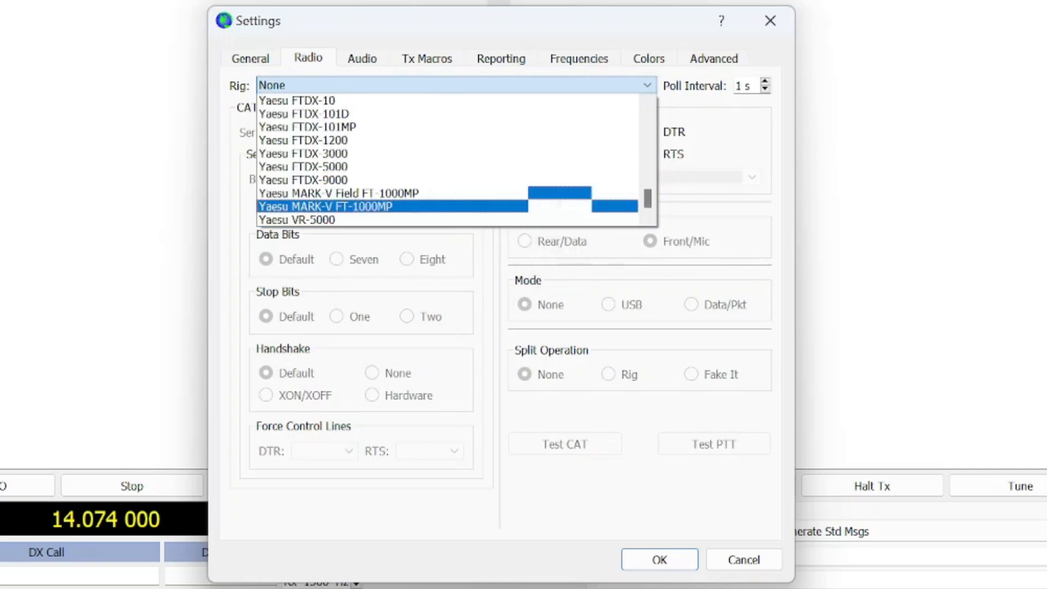
Select the Yaesu FT-891 as the rig model.
{"action": "left_click", "coordinate": [454, 85]}
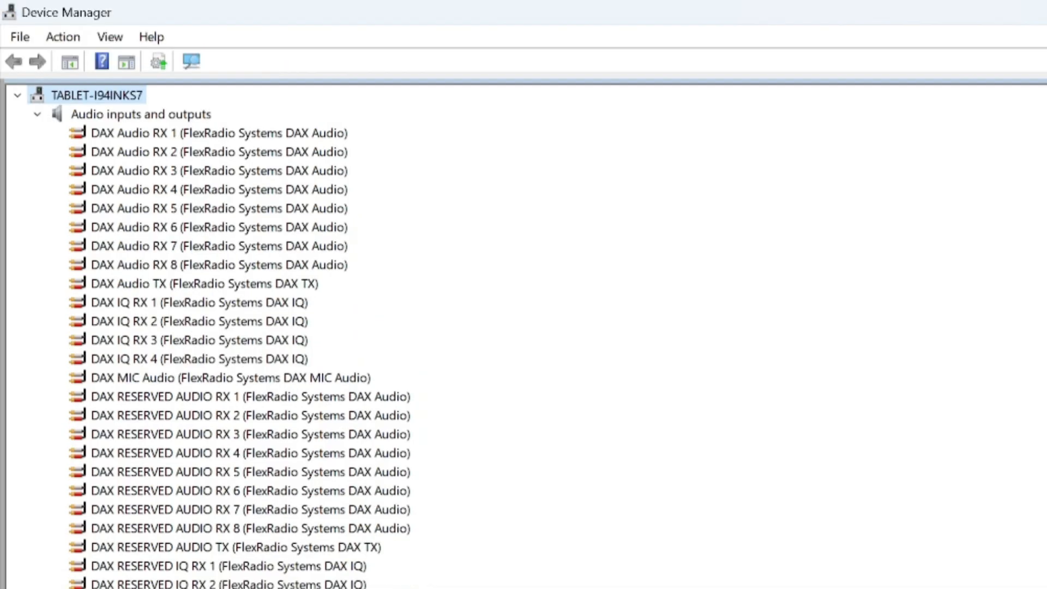
Scroll Device Manager down to Ports to find the Silicon Labs CP2105 COM ports.
{"action": "scroll", "scroll_direction": "down", "scroll_amount": 3}
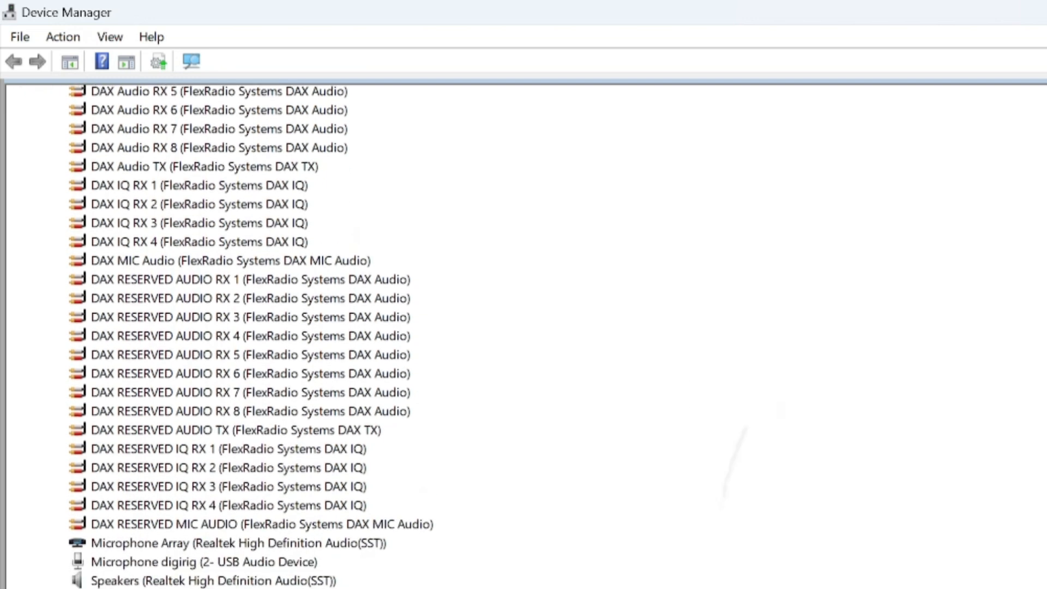
{"action": "scroll", "scroll_direction": "down", "scroll_amount": 3}
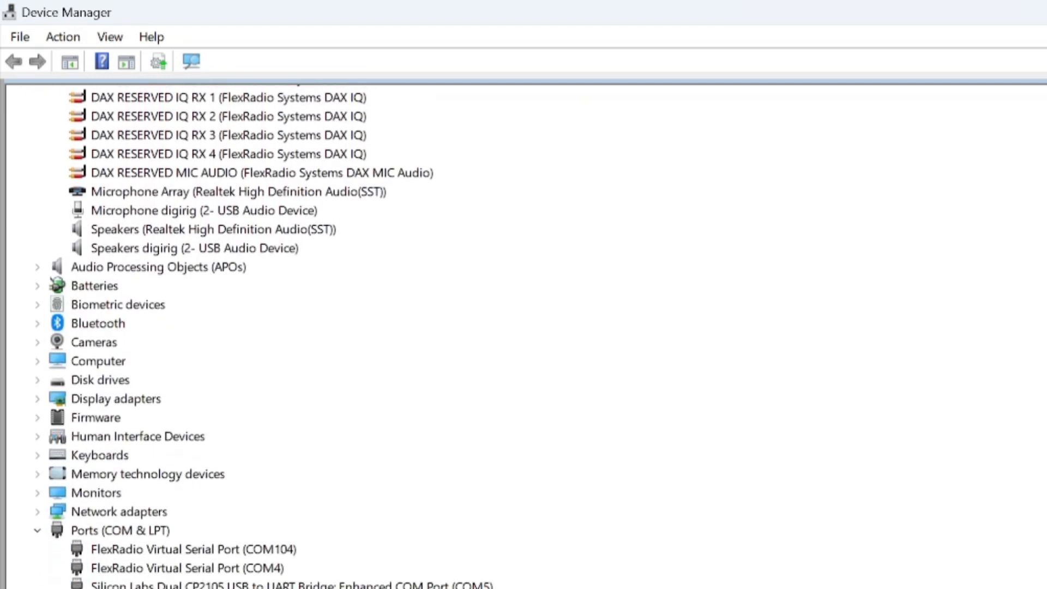
{"action": "scroll", "scroll_direction": "down", "scroll_amount": 3}
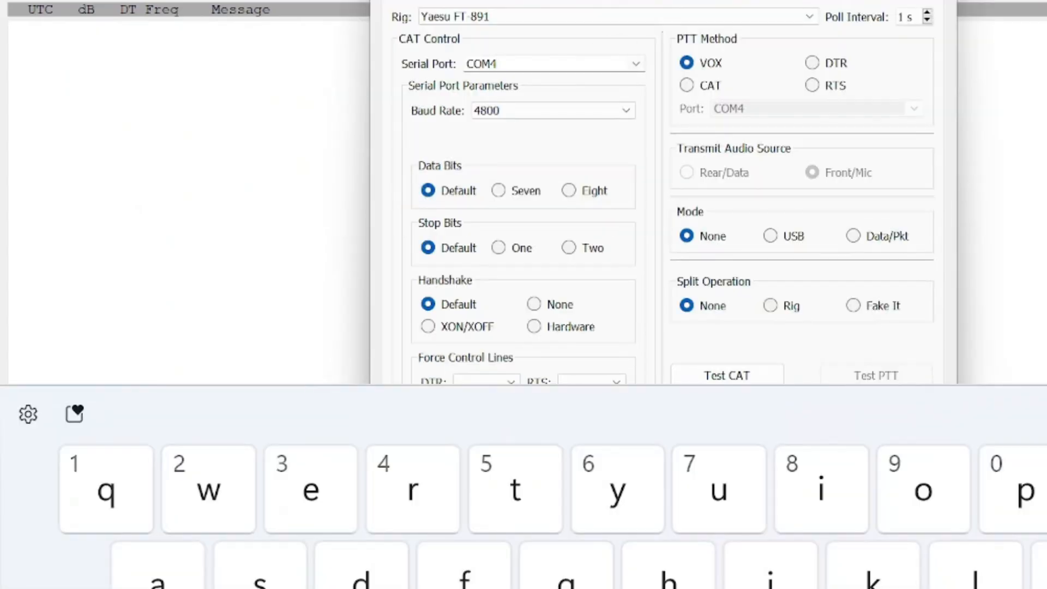
Choose COM5 as the serial port for CAT control.
{"action": "left_click", "coordinate": [634, 63]}
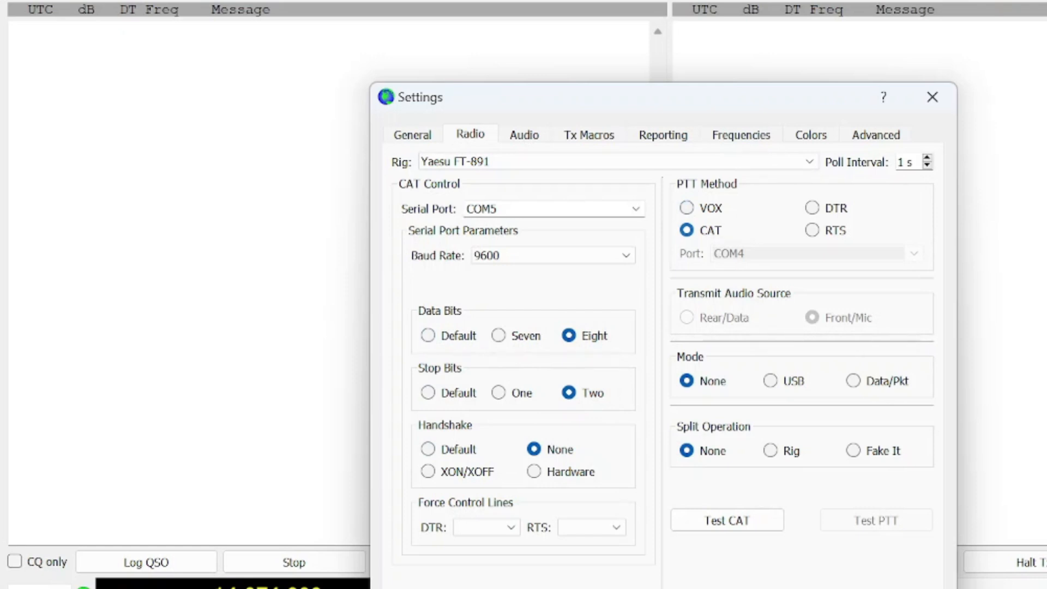
Select Data/Pkt mode and Fake It split, pass Test CAT, and toggle Test PTT.
{"action": "left_click", "coordinate": [853, 381]}
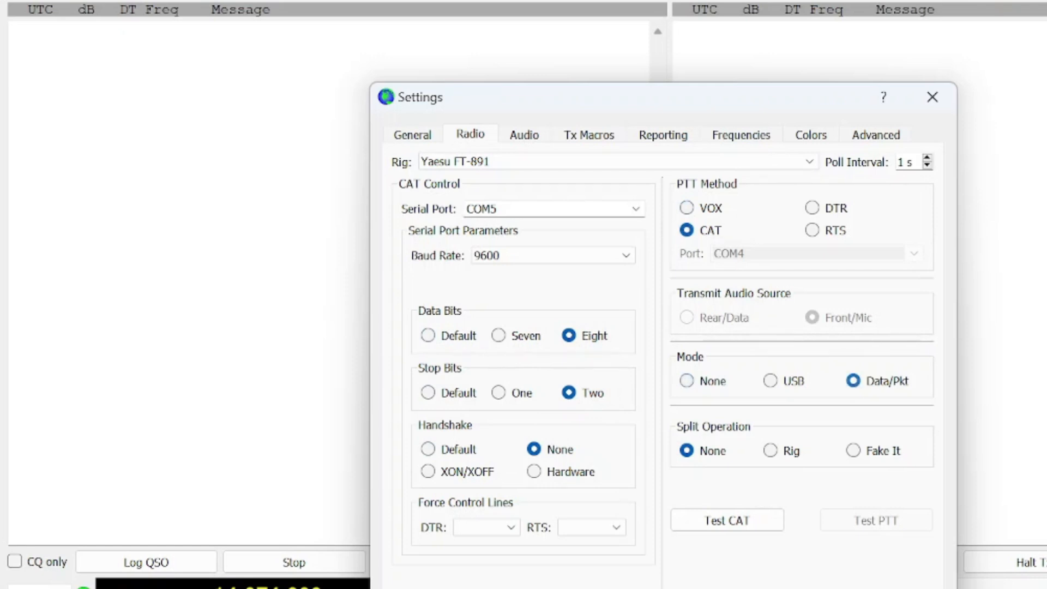
{"action": "left_click", "coordinate": [854, 451]}
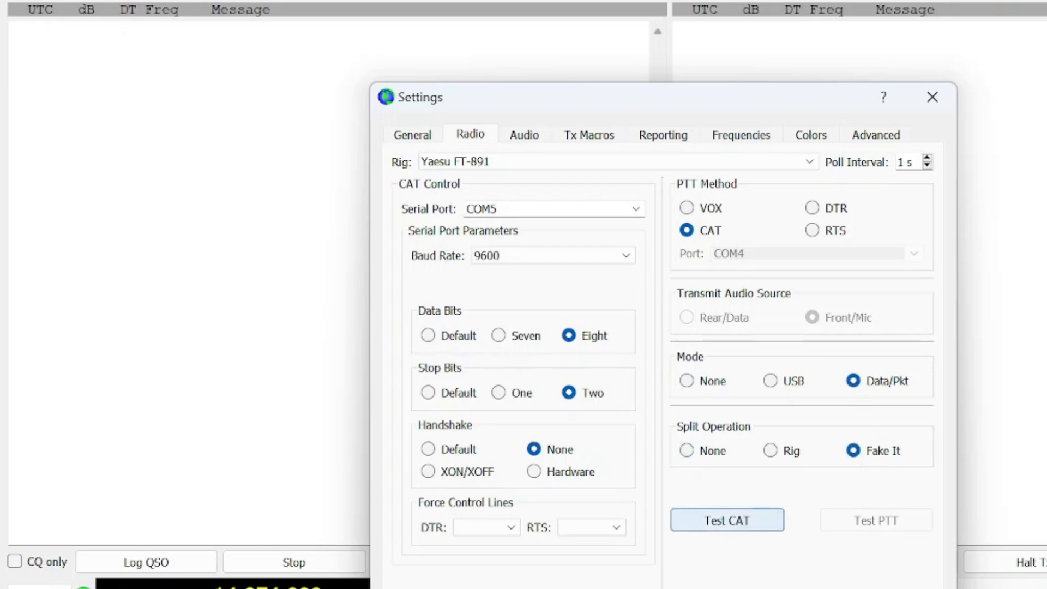
{"action": "left_click", "coordinate": [726, 520]}
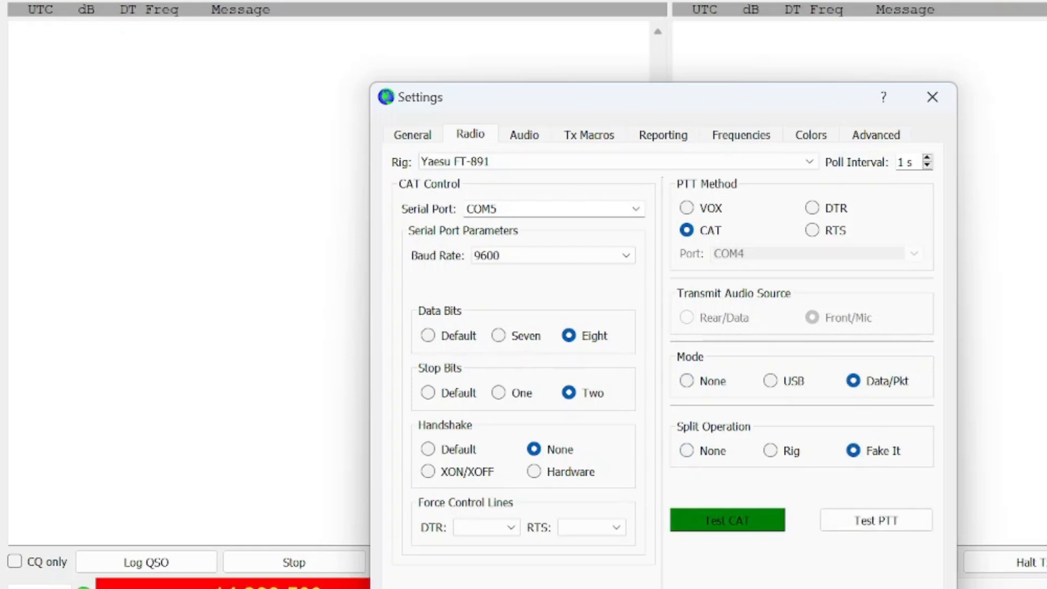
{"action": "left_click", "coordinate": [875, 520]}
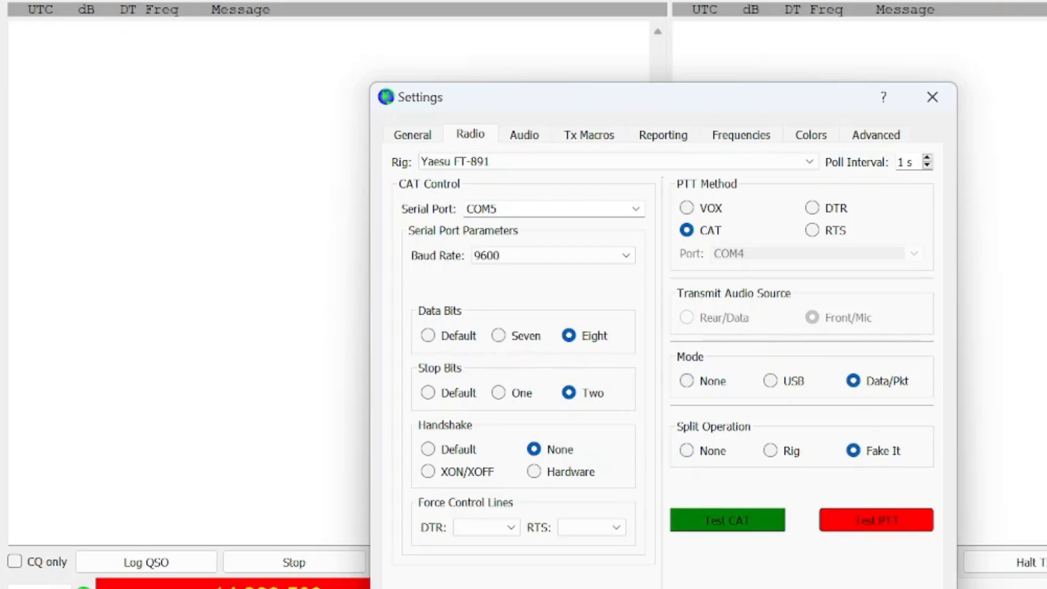
{"action": "left_click", "coordinate": [875, 520]}
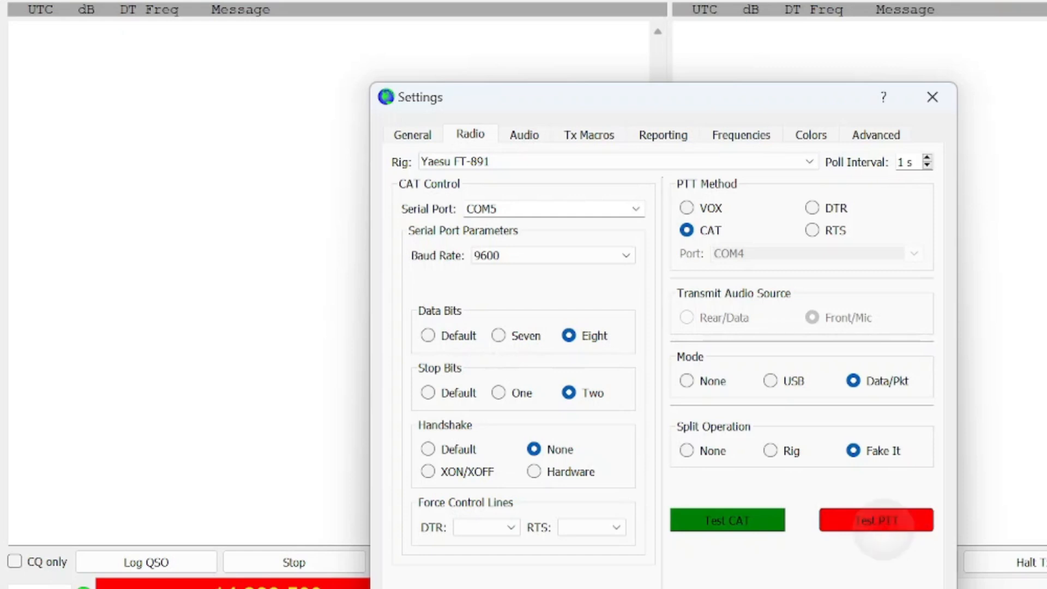
{"action": "left_click", "coordinate": [875, 520]}
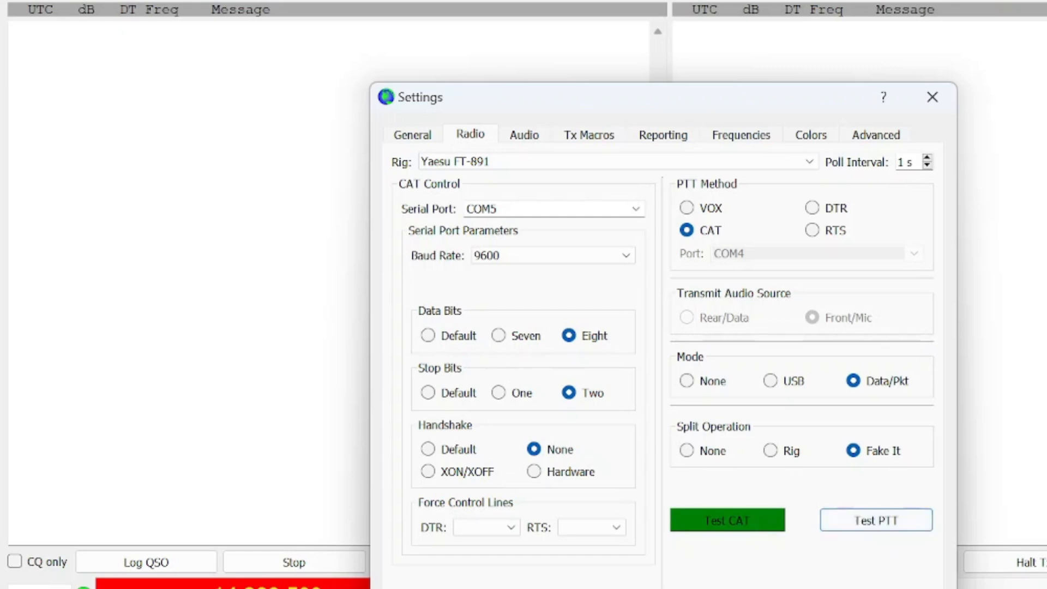